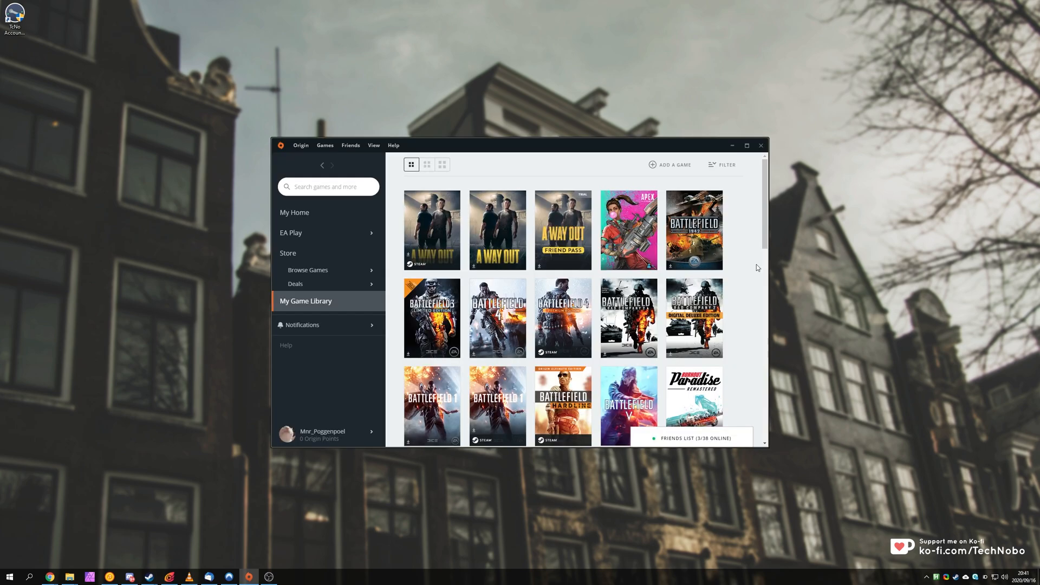
pyautogui.moveTo(591, 152)
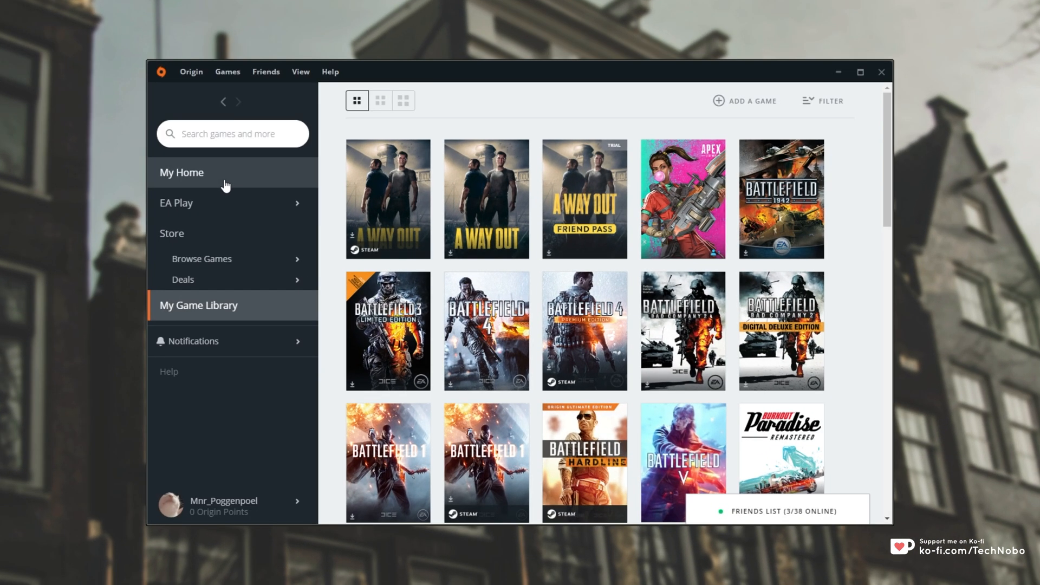
# Show Origin's store home page and scroll through the featured offers
pyautogui.click(182, 172)
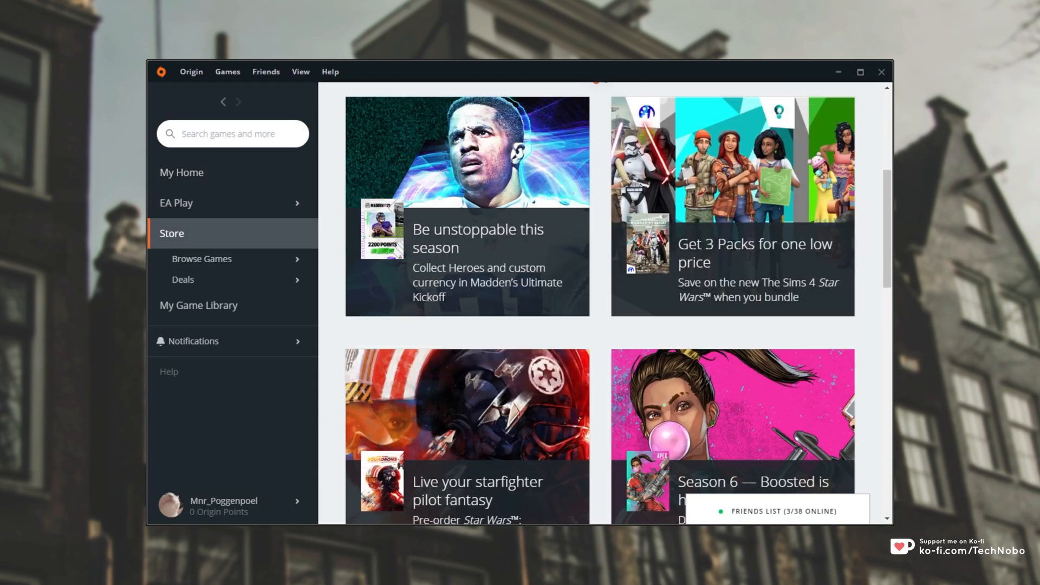
pyautogui.scroll(-3)
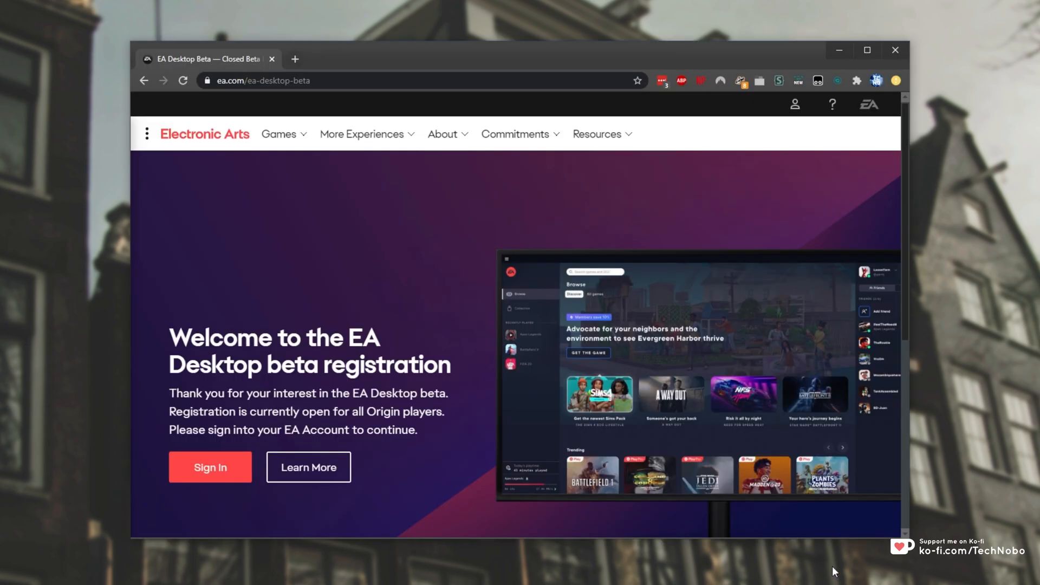
pyautogui.moveTo(282, 393)
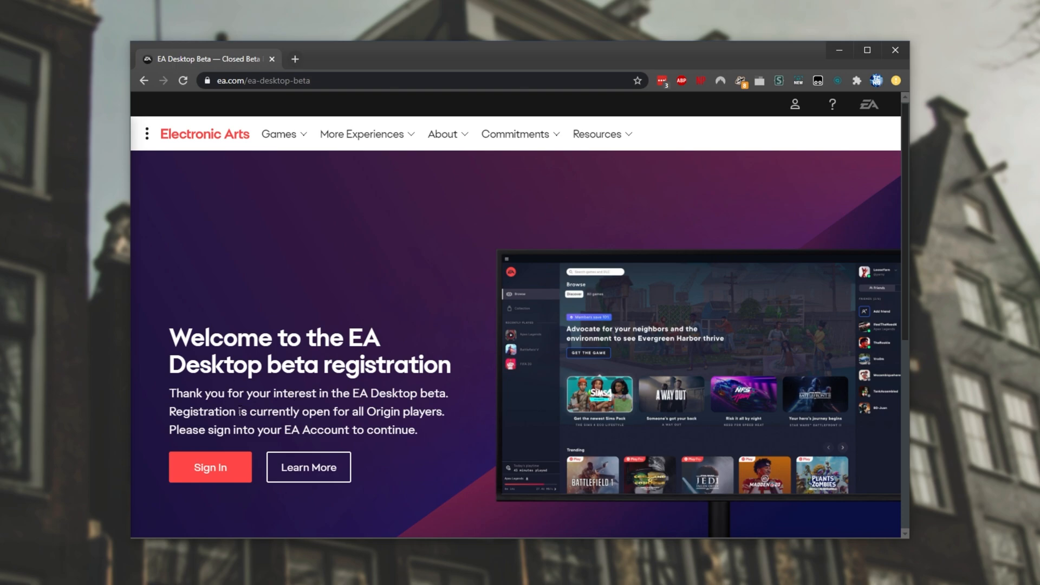
pyautogui.moveTo(165, 443)
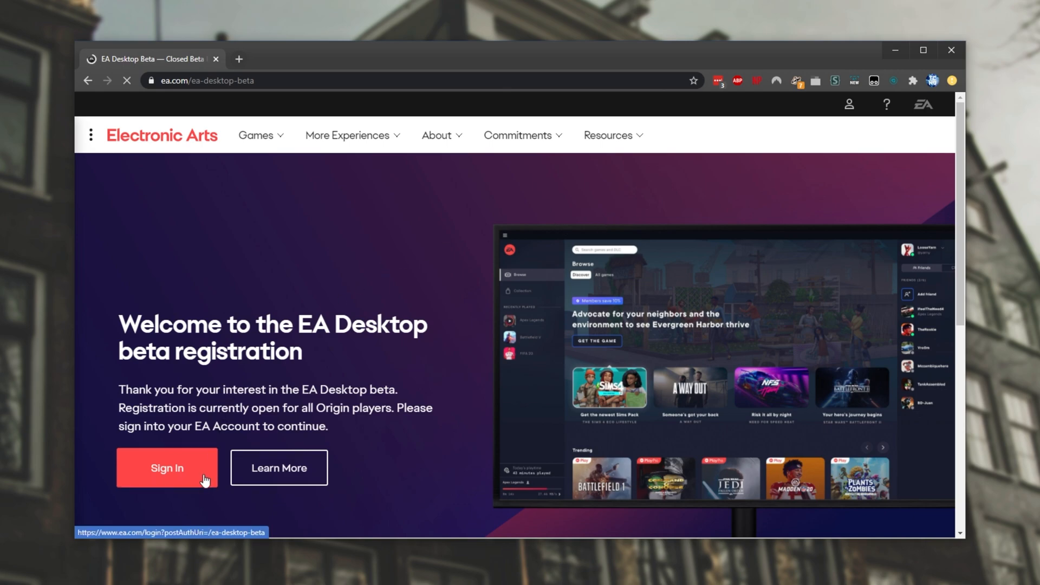
# Sign in to the EA account on the EA Desktop beta registration page
pyautogui.click(167, 468)
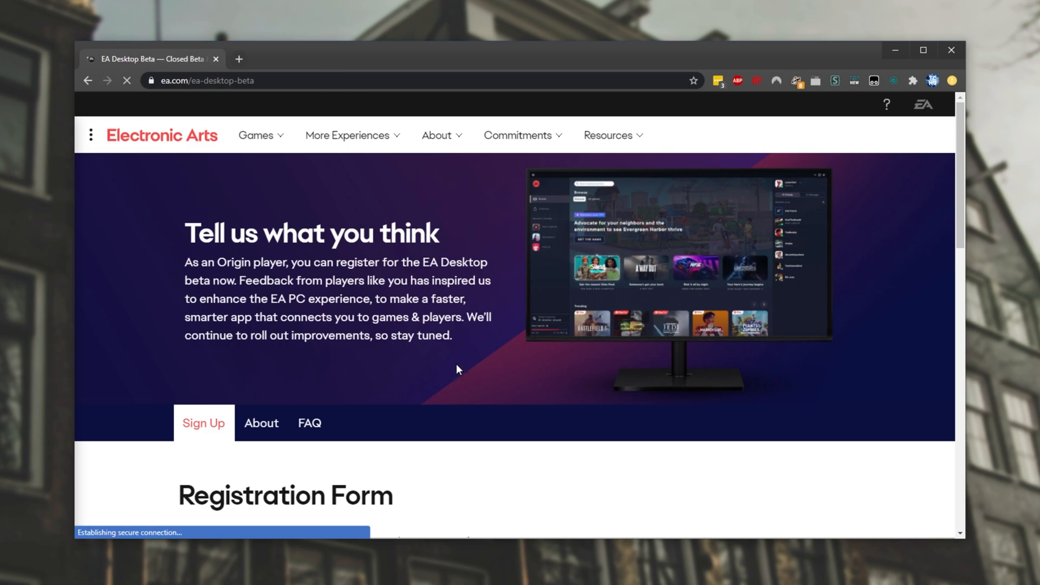
# Confirm Windows PC, accept the agreement terms and submit the beta registration form
pyautogui.scroll(-3)
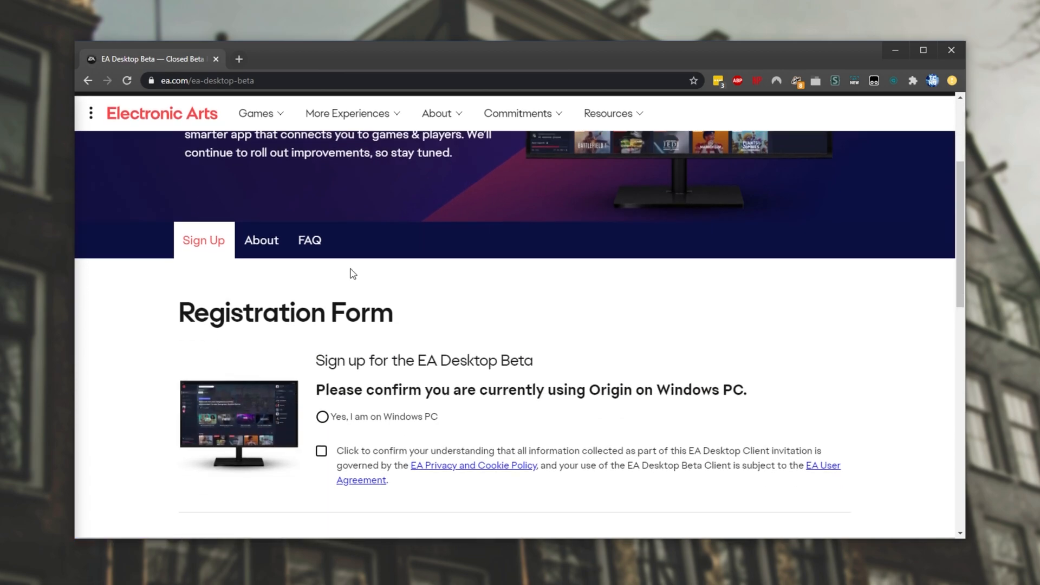
pyautogui.scroll(-3)
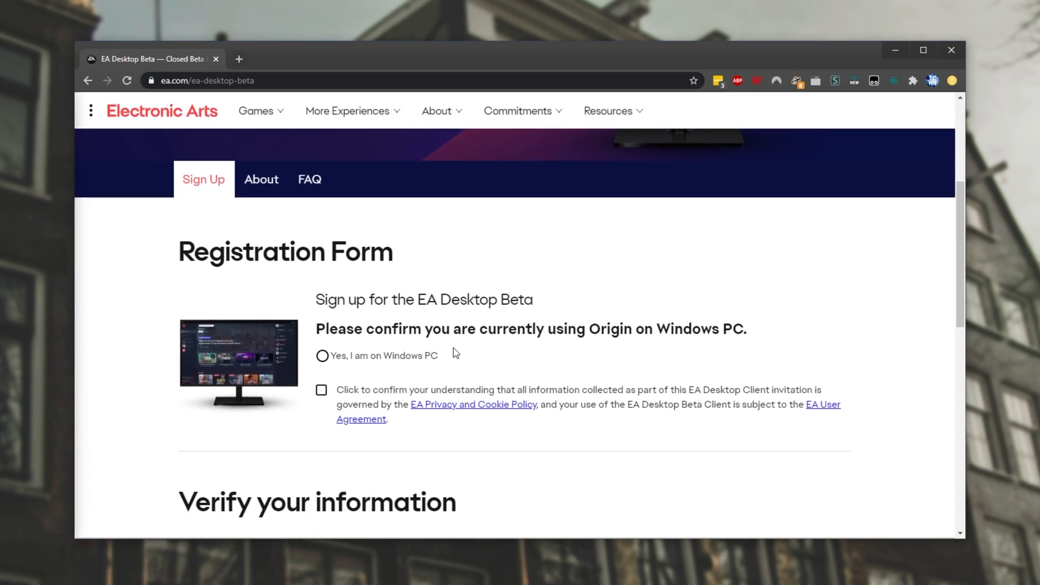
pyautogui.click(322, 355)
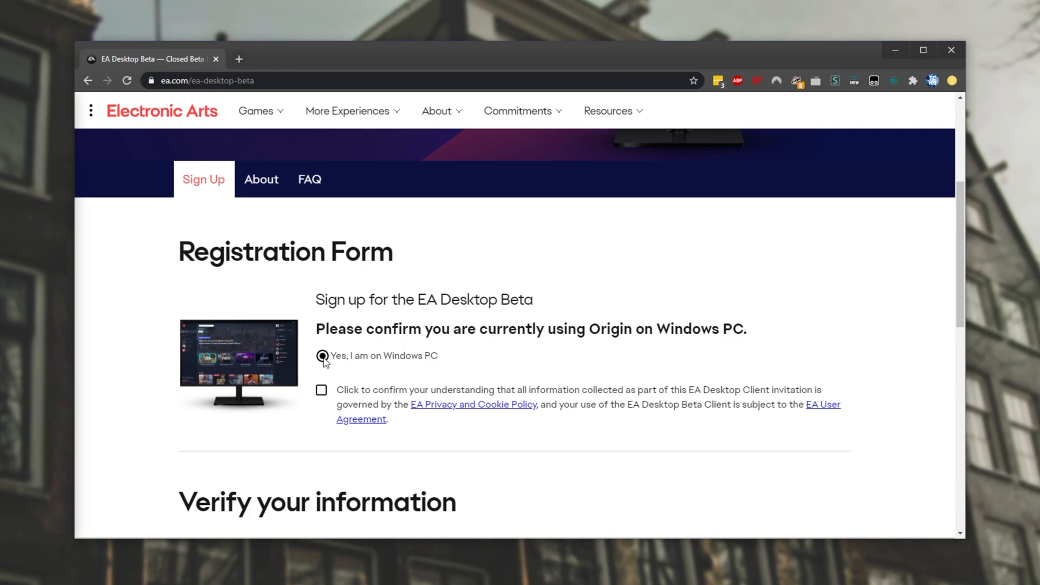
pyautogui.click(321, 390)
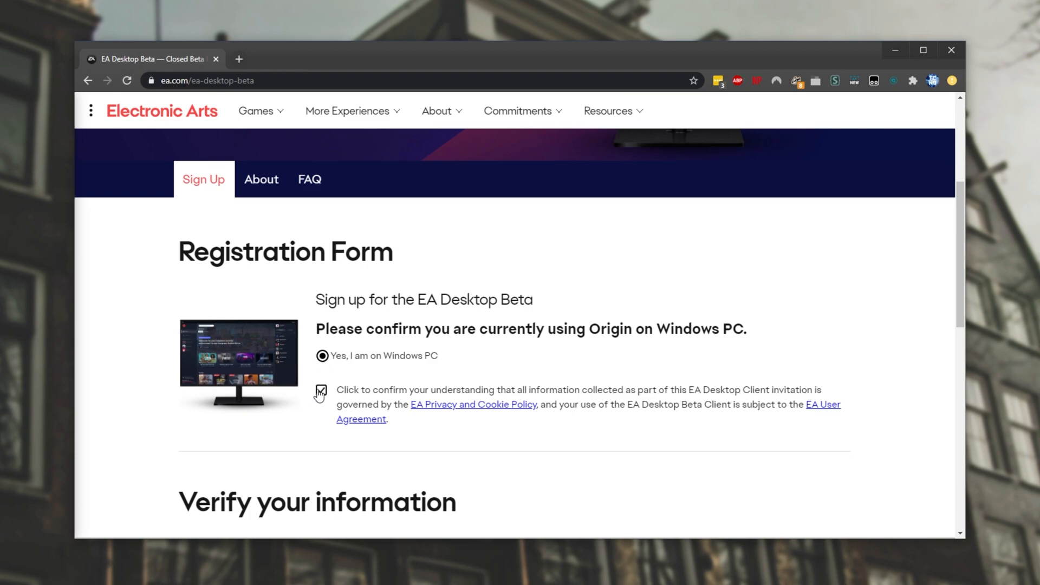
pyautogui.click(321, 393)
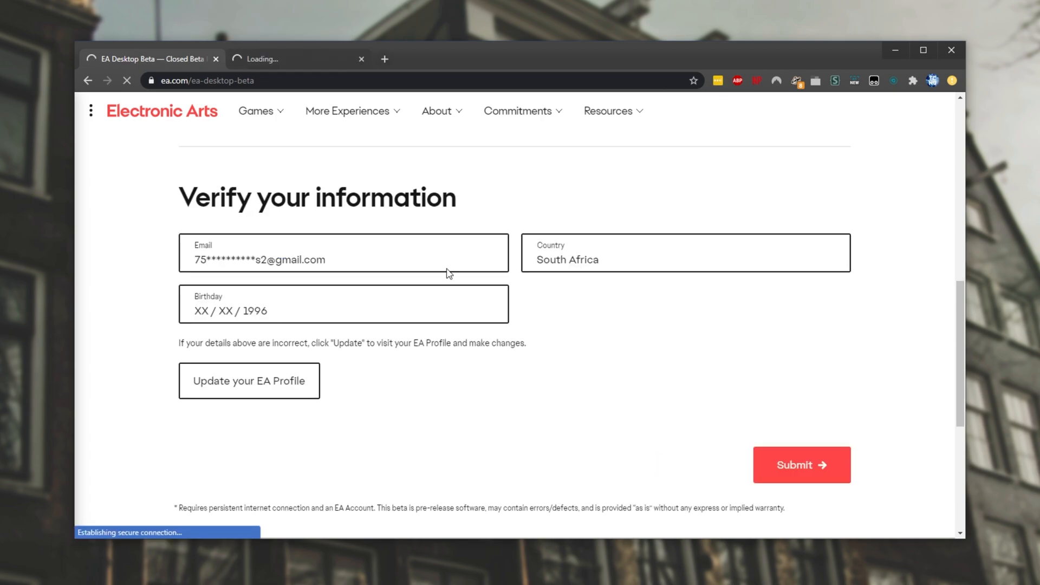
pyautogui.click(798, 476)
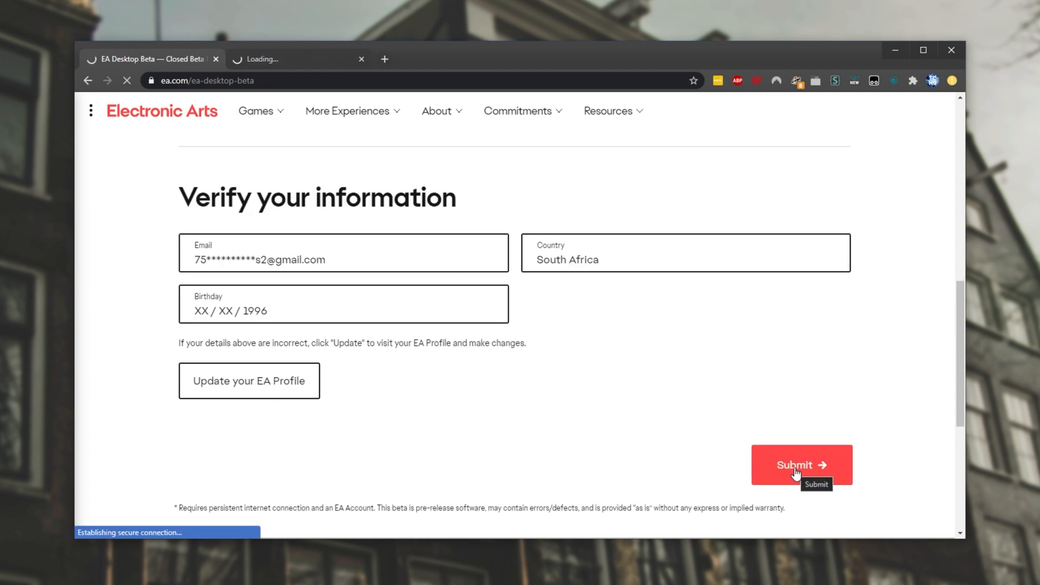
pyautogui.click(798, 465)
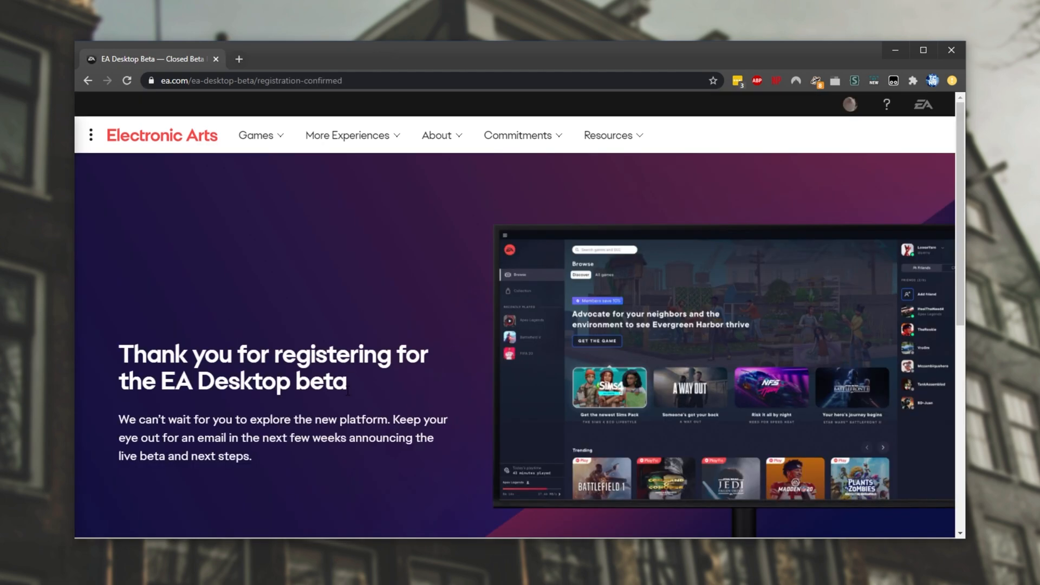
pyautogui.scroll(-3)
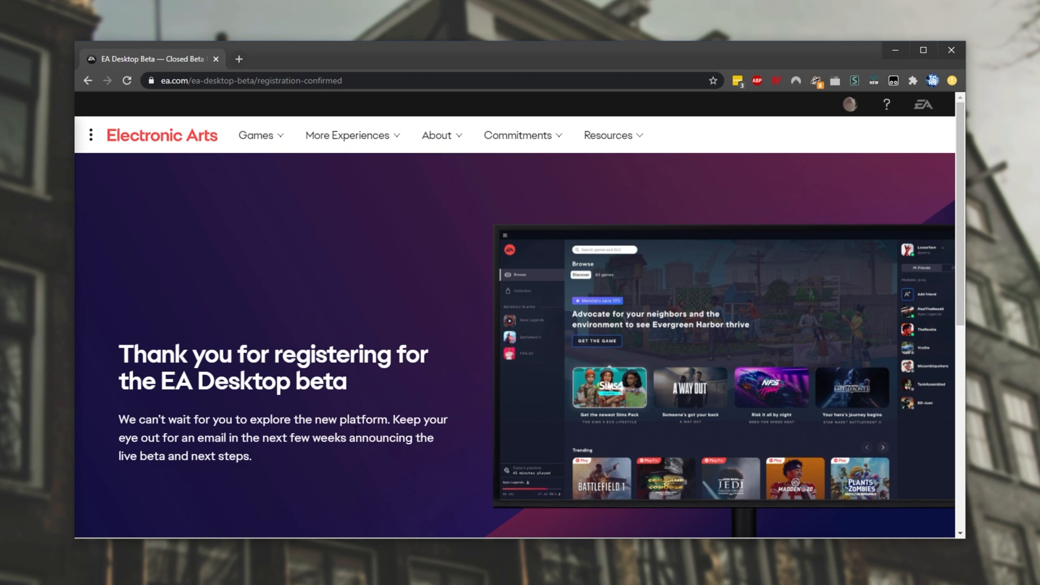
pyautogui.moveTo(196, 437); pyautogui.dragTo(346, 437)
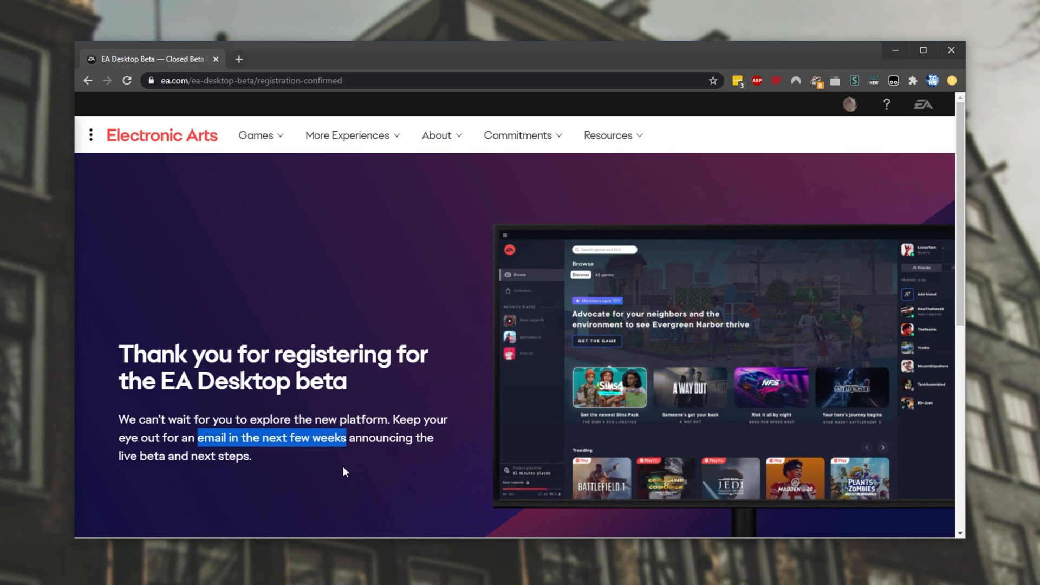
pyautogui.moveTo(341, 473)
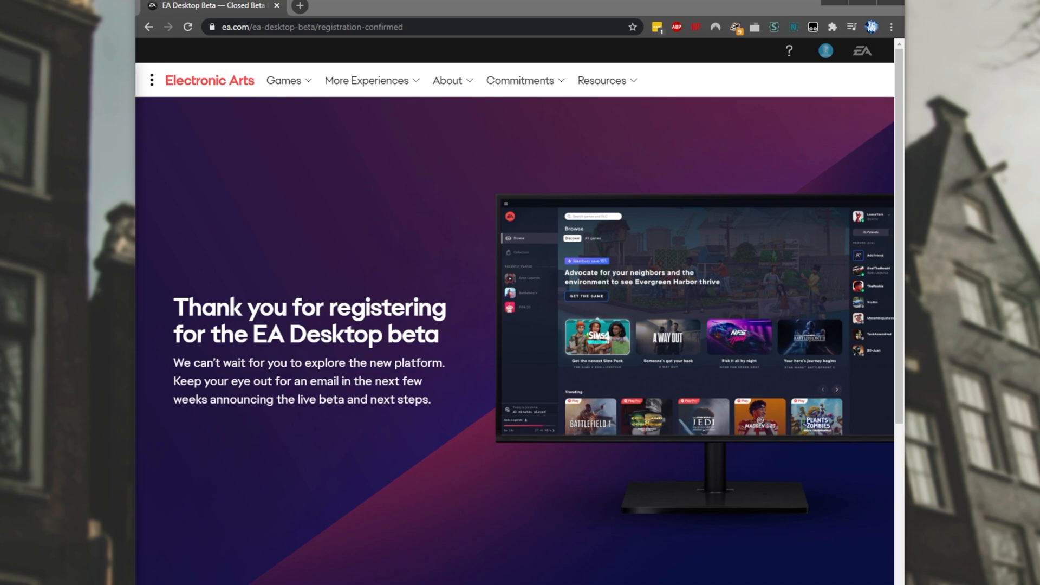
pyautogui.moveTo(722, 370)
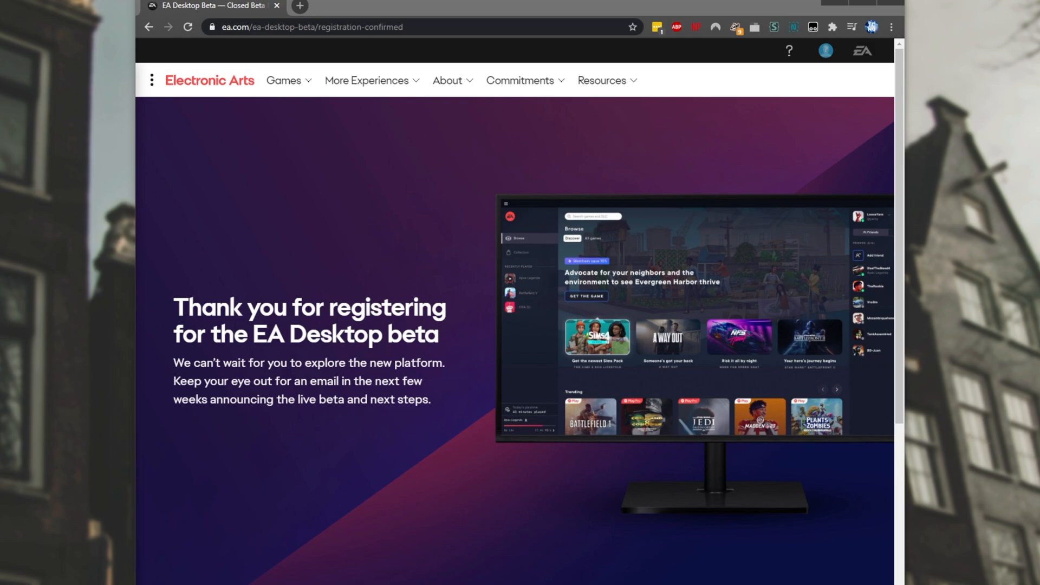
pyautogui.moveTo(841, 197)
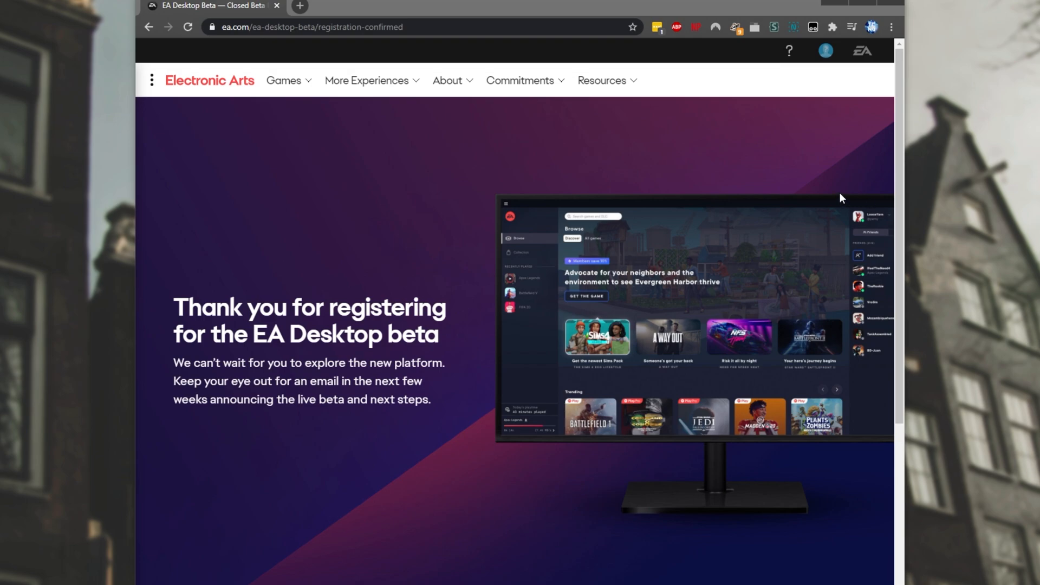
pyautogui.moveTo(384, 9)
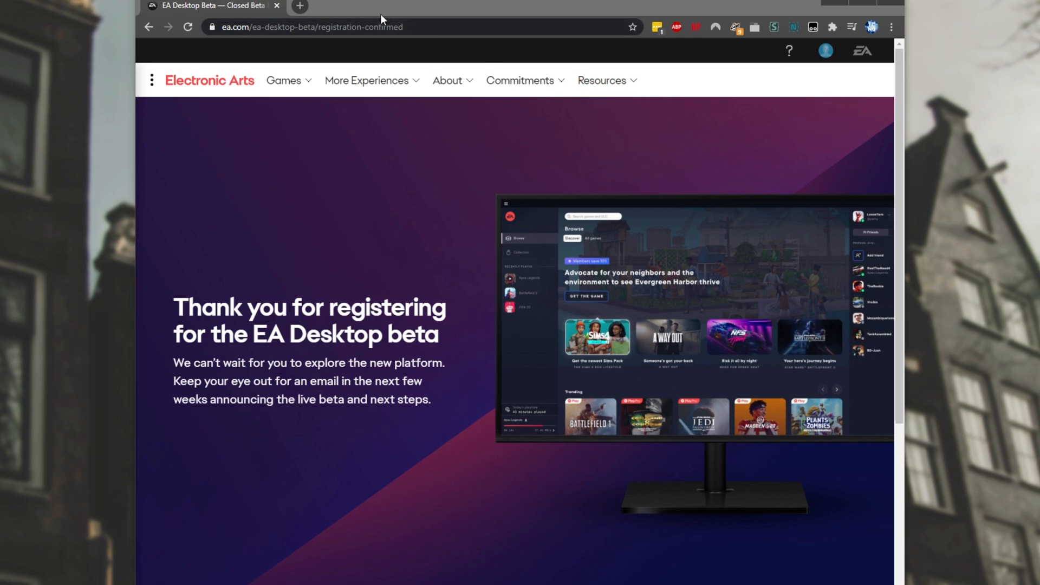
pyautogui.moveTo(798, 64)
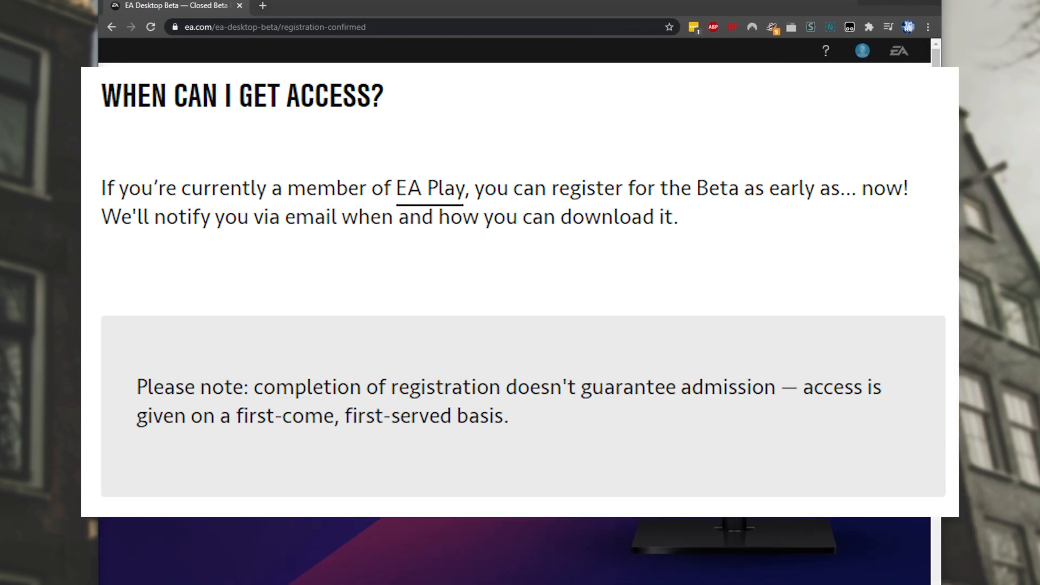
pyautogui.moveTo(356, 49)
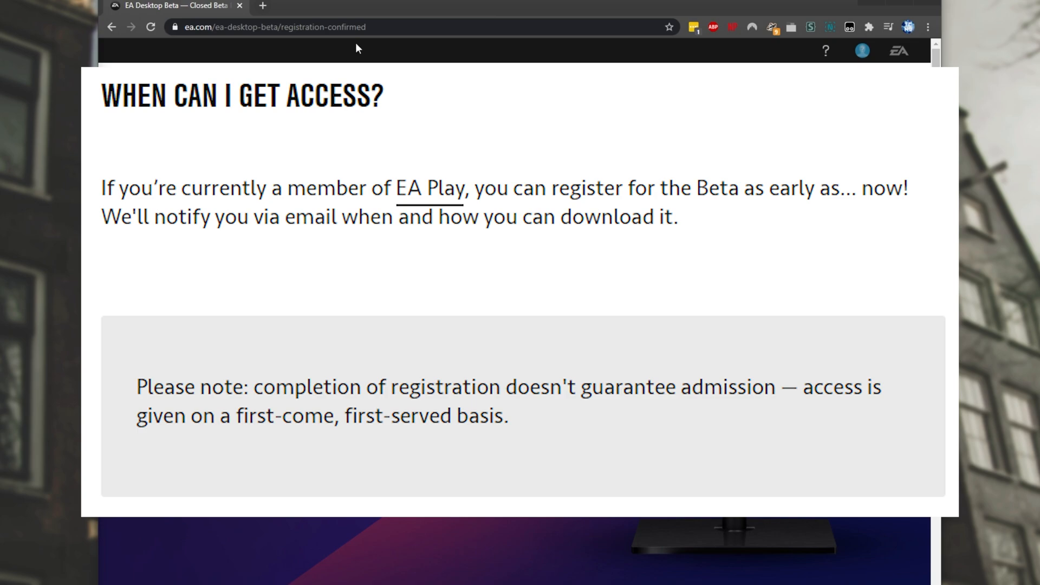
pyautogui.moveTo(345, 42)
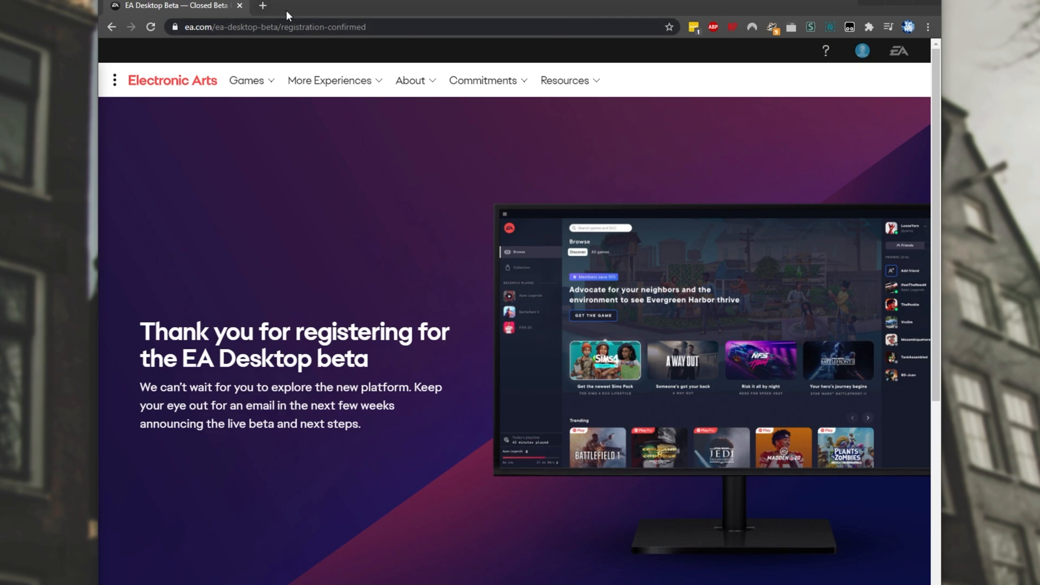
pyautogui.moveTo(283, 11)
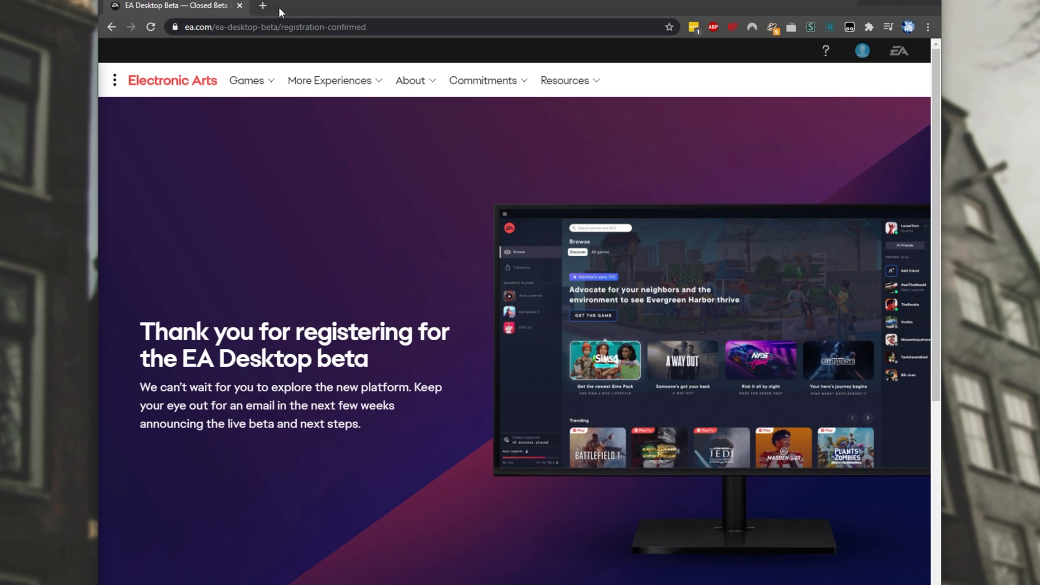
pyautogui.moveTo(277, 10)
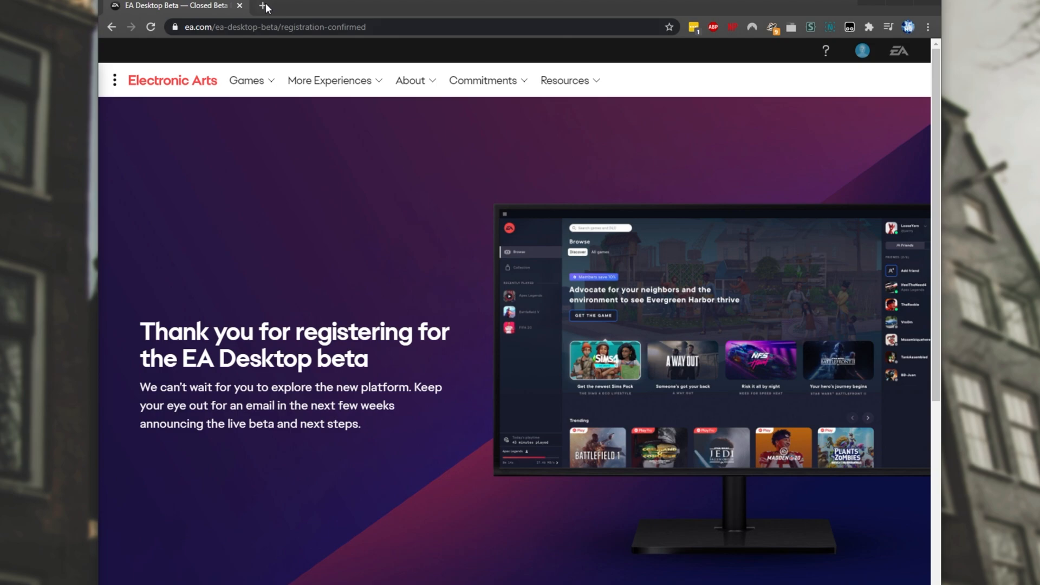
# Run the downloaded EADesktopInstaller.exe from Chrome's download bar
pyautogui.click(264, 5)
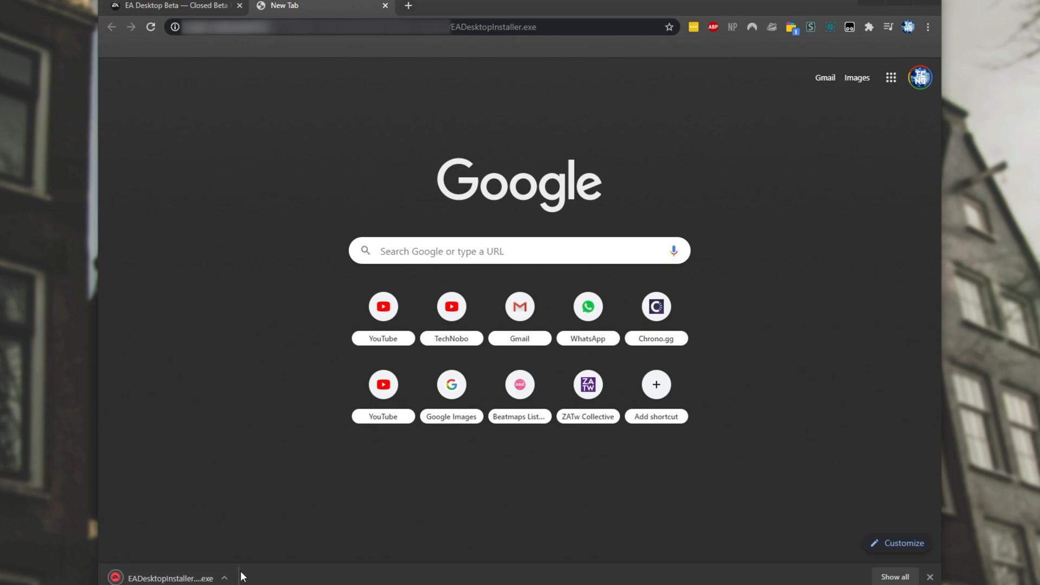
pyautogui.moveTo(234, 567)
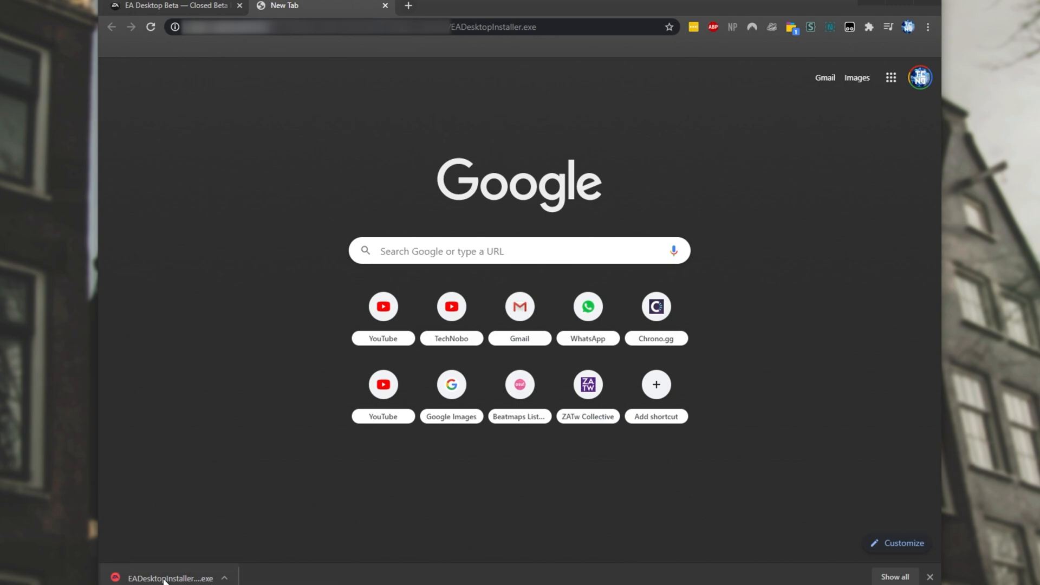
pyautogui.click(170, 578)
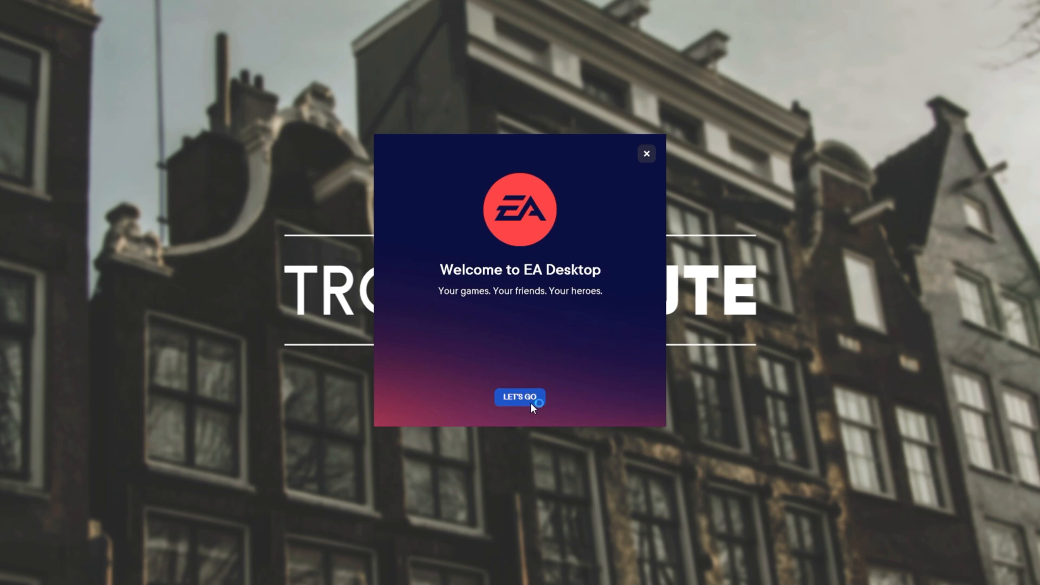
# Start setup, accept the terms to install, then exit at the close-Origin warning
pyautogui.click(520, 397)
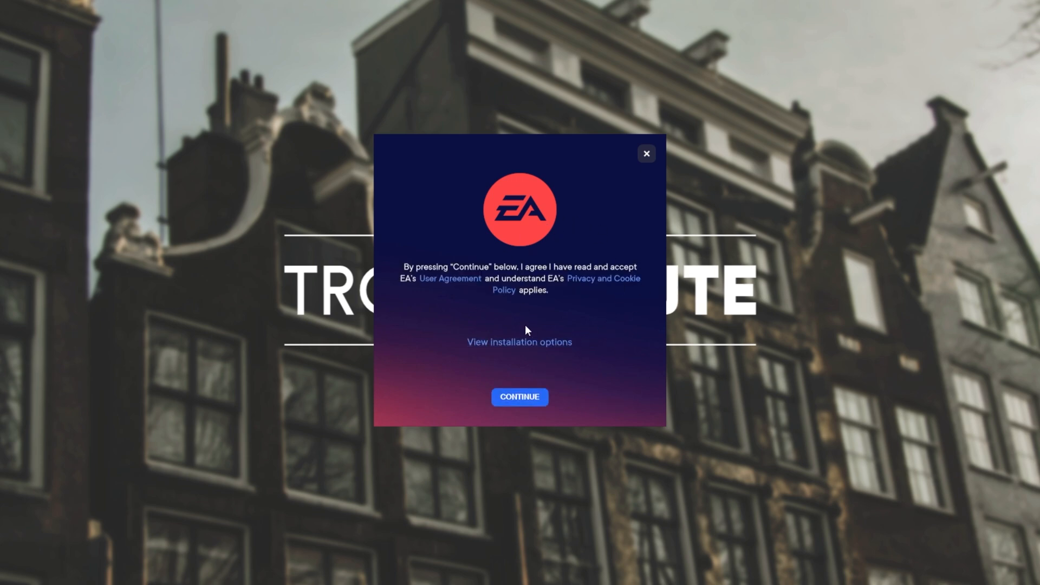
pyautogui.click(519, 397)
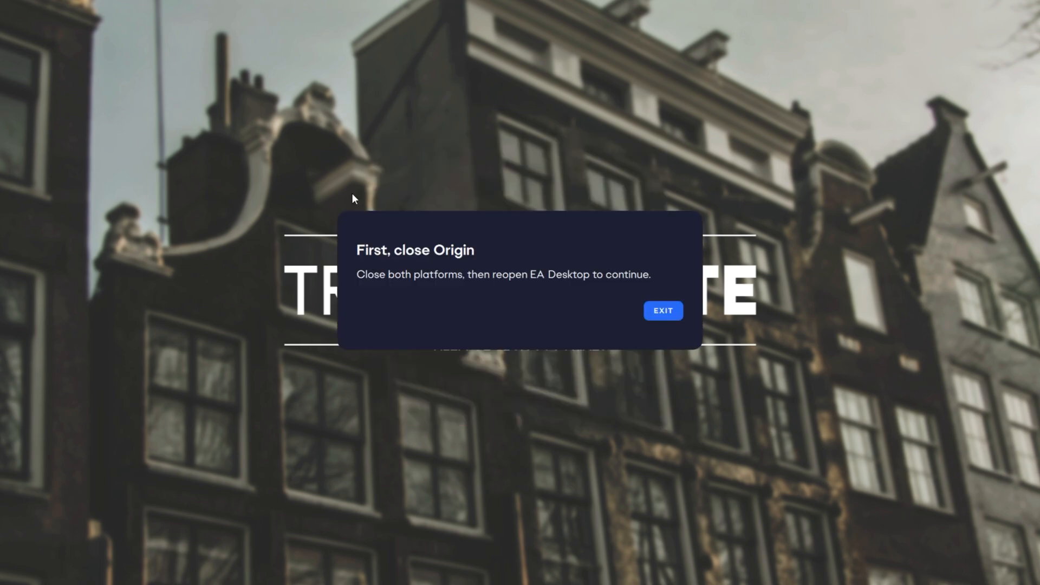
pyautogui.moveTo(412, 290)
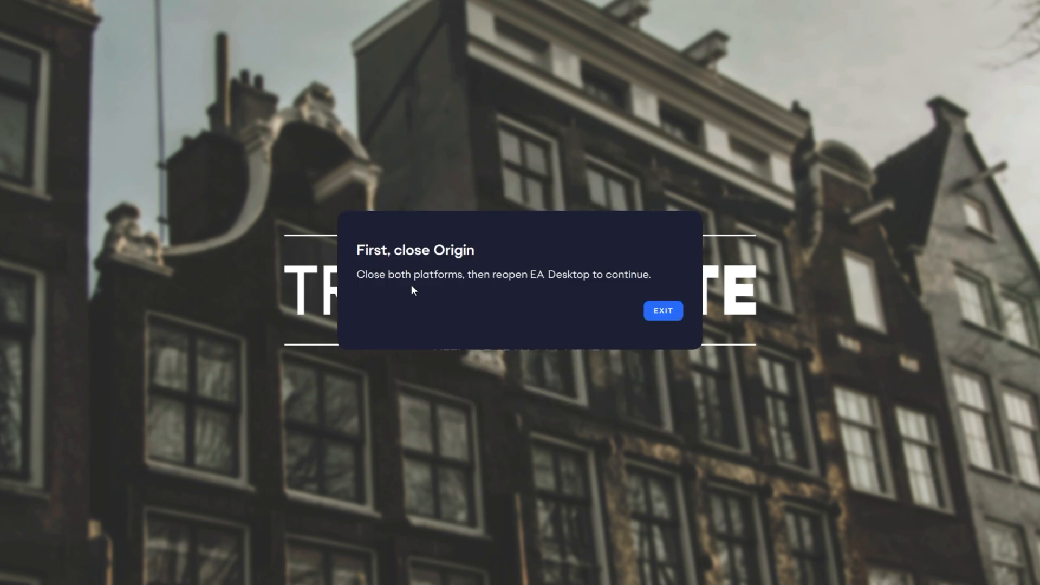
pyautogui.moveTo(572, 301)
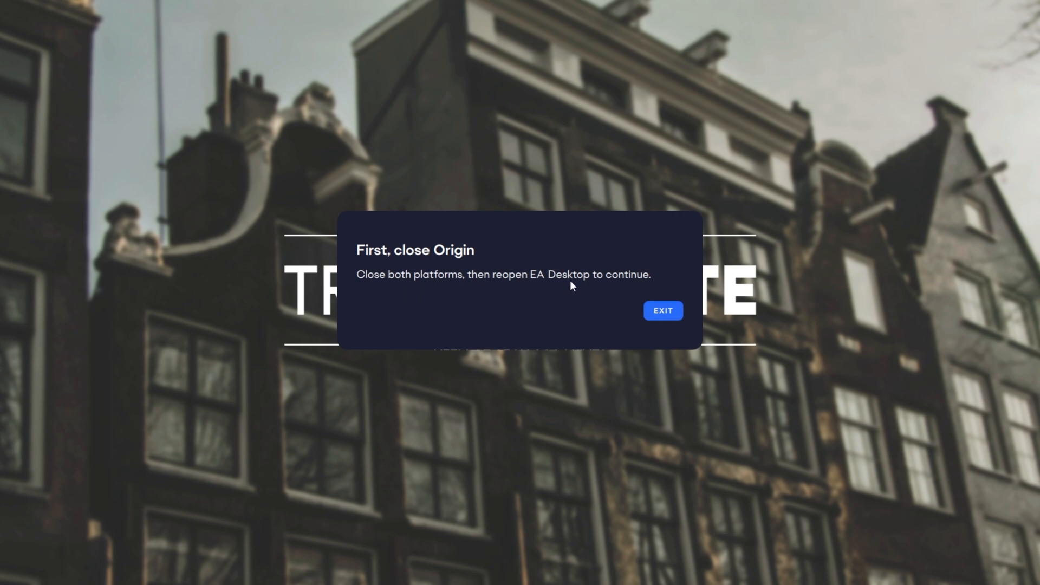
pyautogui.click(663, 310)
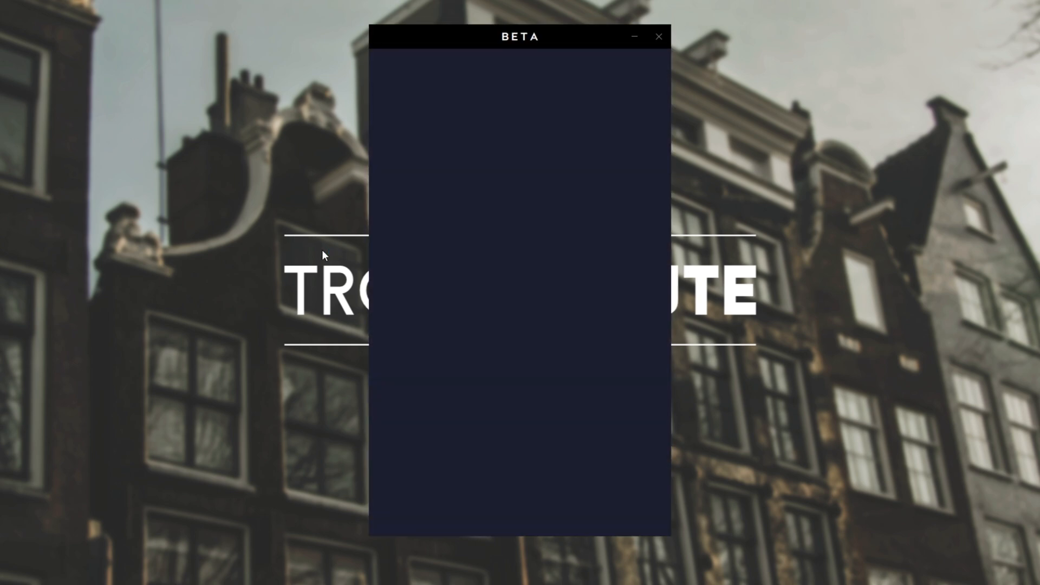
pyautogui.moveTo(547, 64)
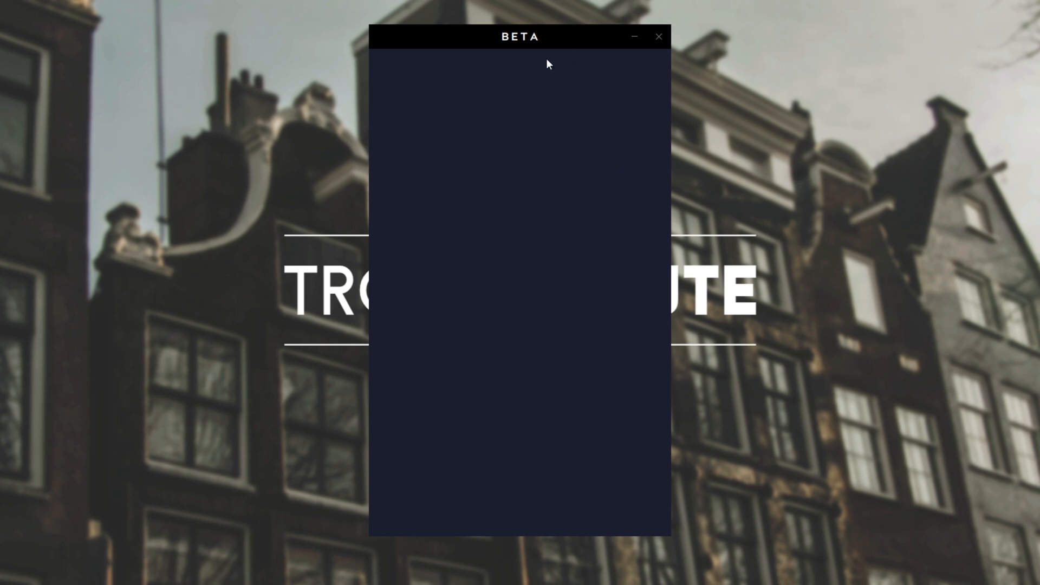
pyautogui.moveTo(564, 68)
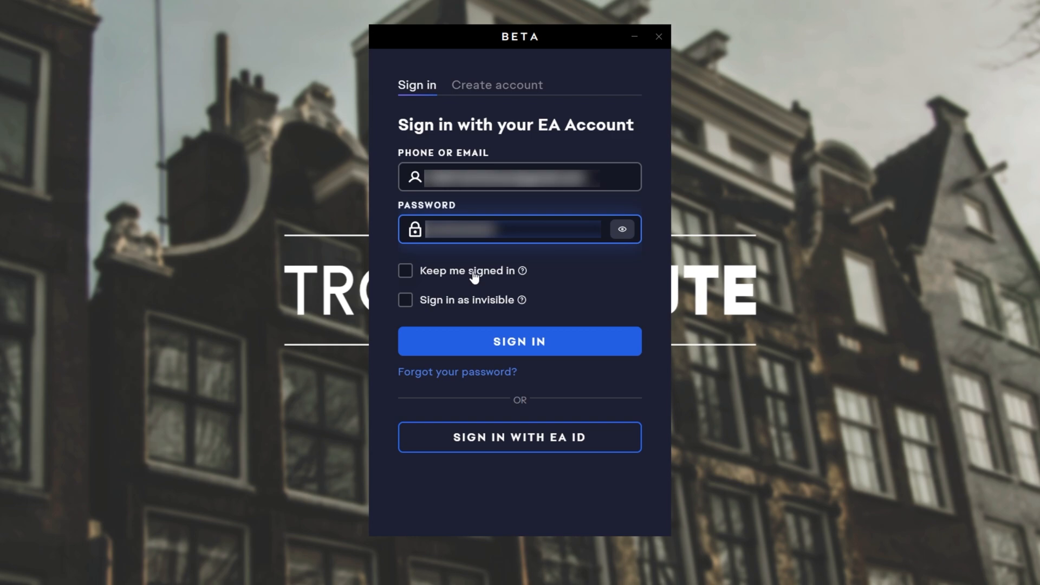
# Submit credentials with Keep me signed in, accept terms and request an authenticator-app code
pyautogui.click(405, 271)
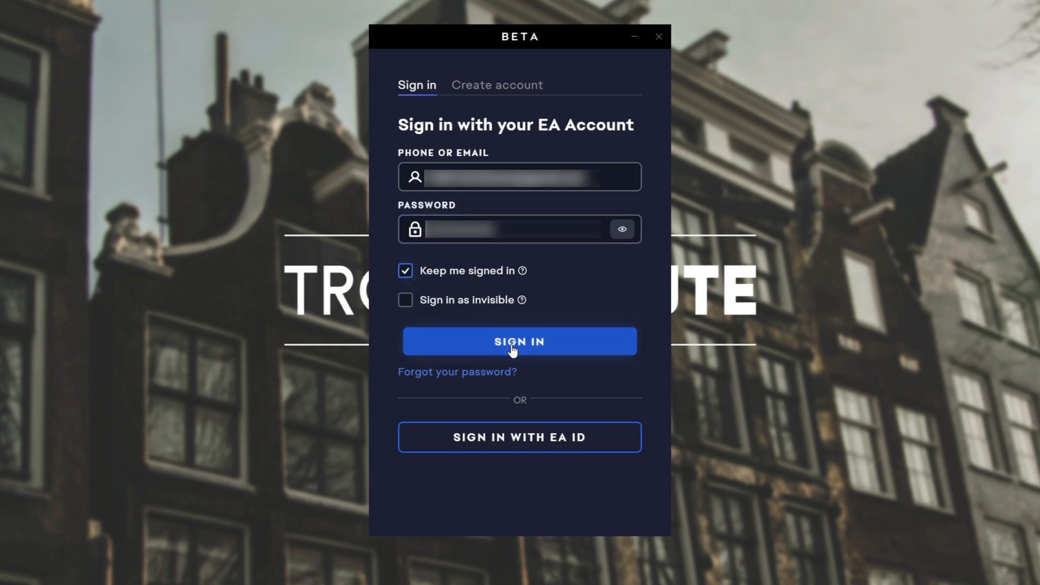
pyautogui.click(520, 341)
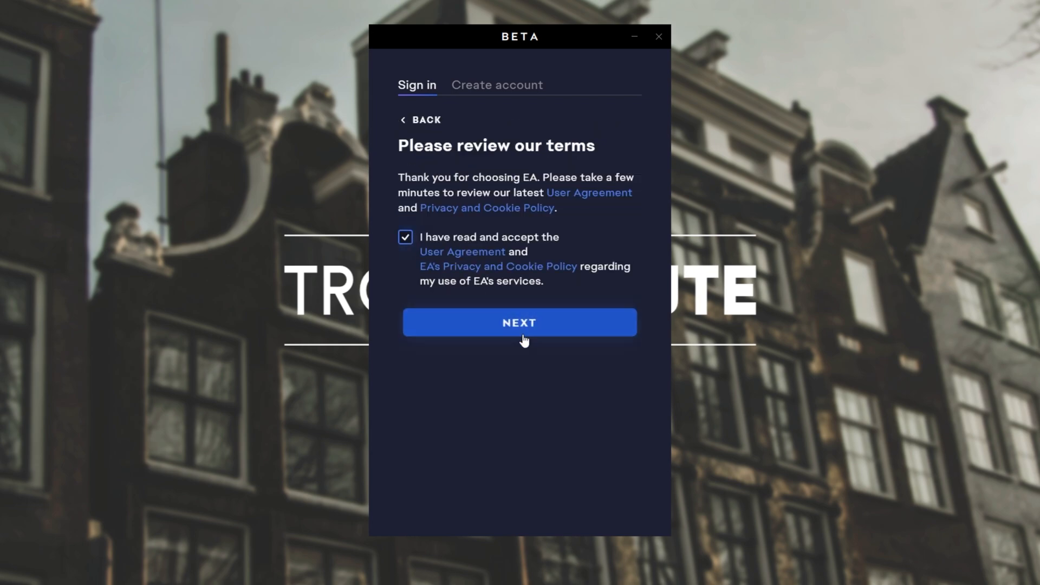
pyautogui.click(519, 323)
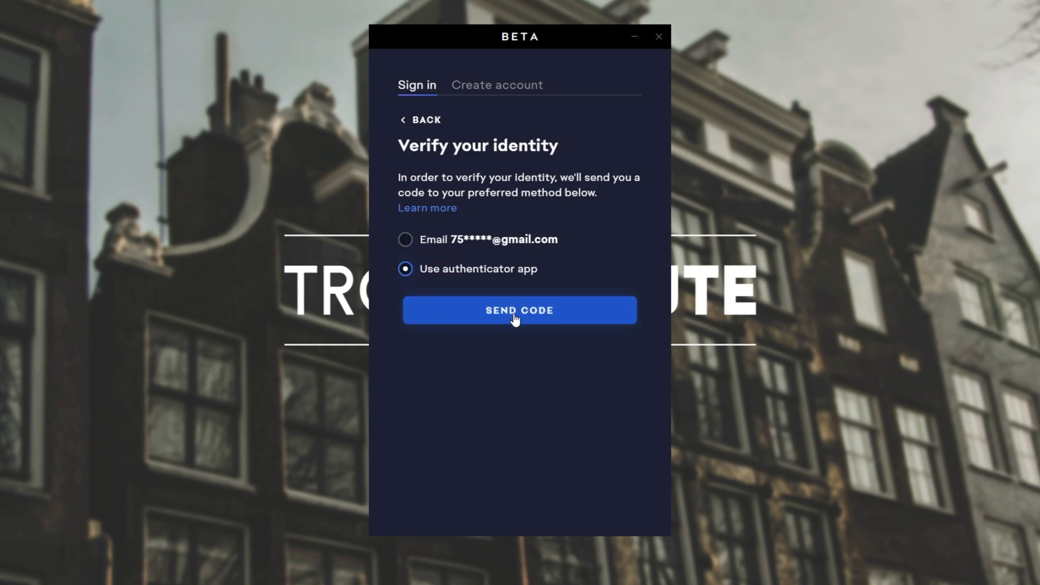
pyautogui.click(519, 310)
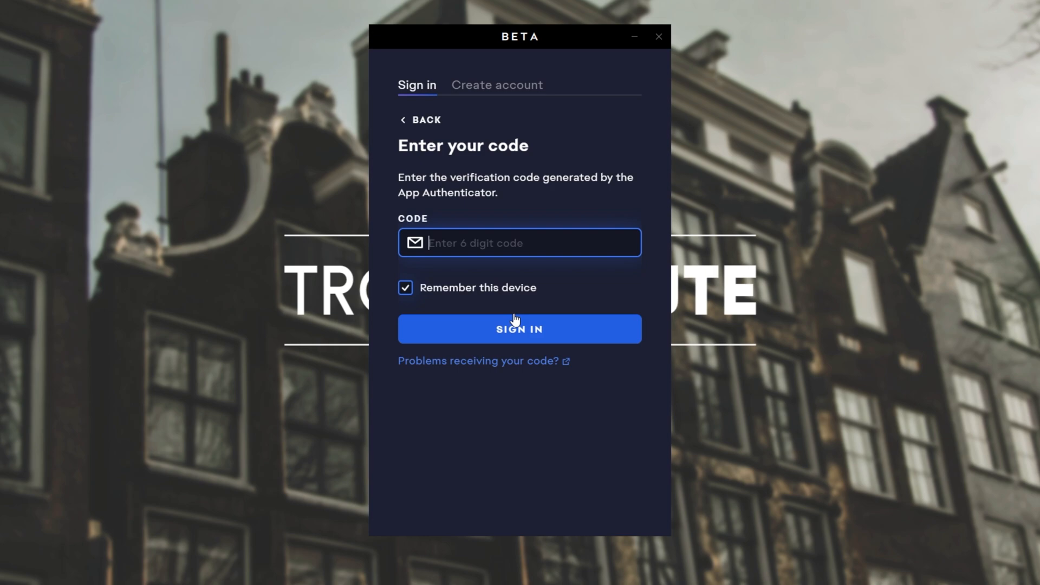
# Sign in with the 6-digit authenticator code, keeping Remember this device ticked
pyautogui.click(519, 329)
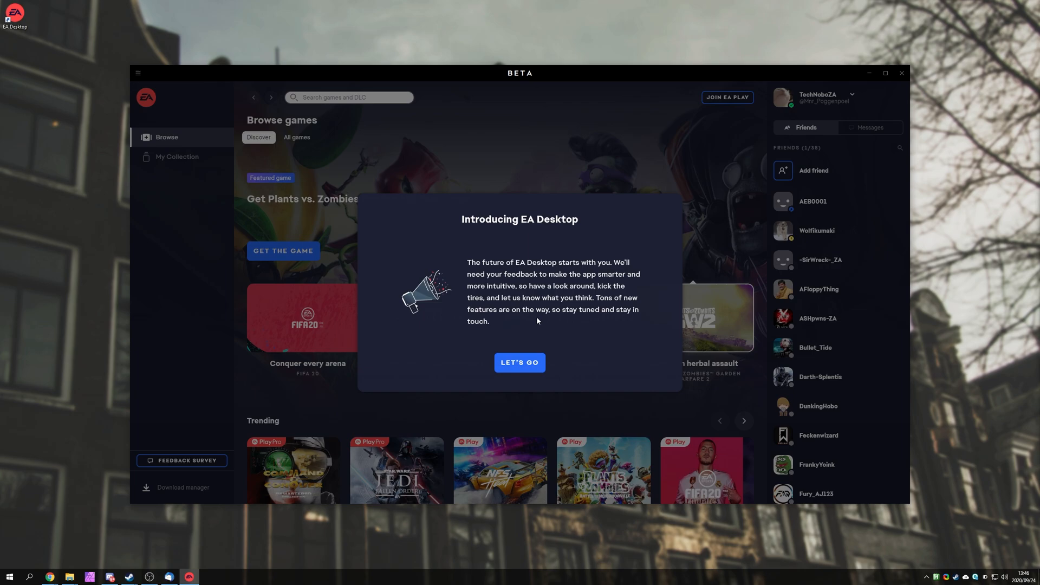
pyautogui.moveTo(528, 364)
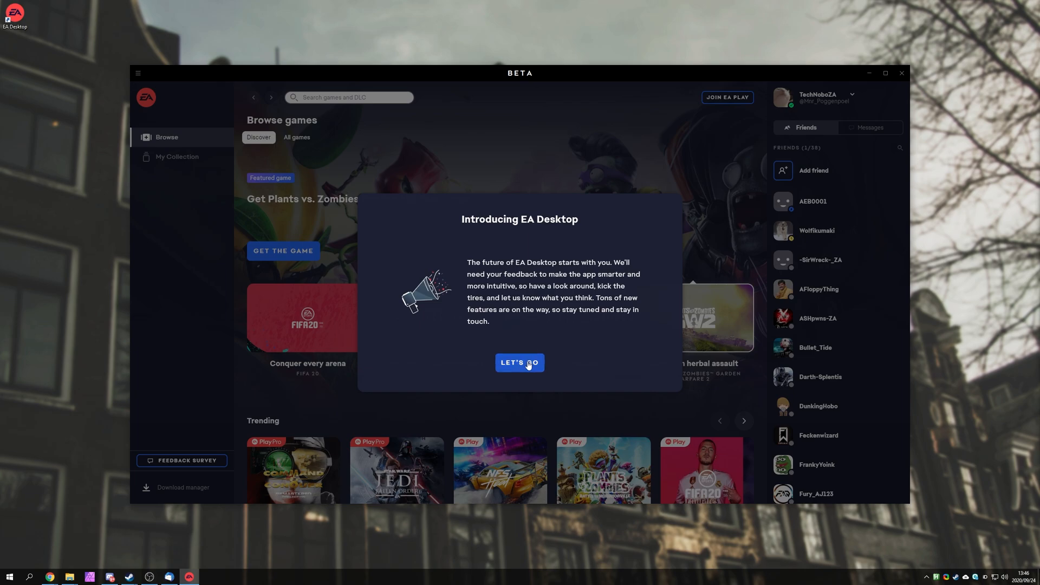
# Dismiss the Introducing EA Desktop message and step through the tour to the Discover page
pyautogui.click(520, 362)
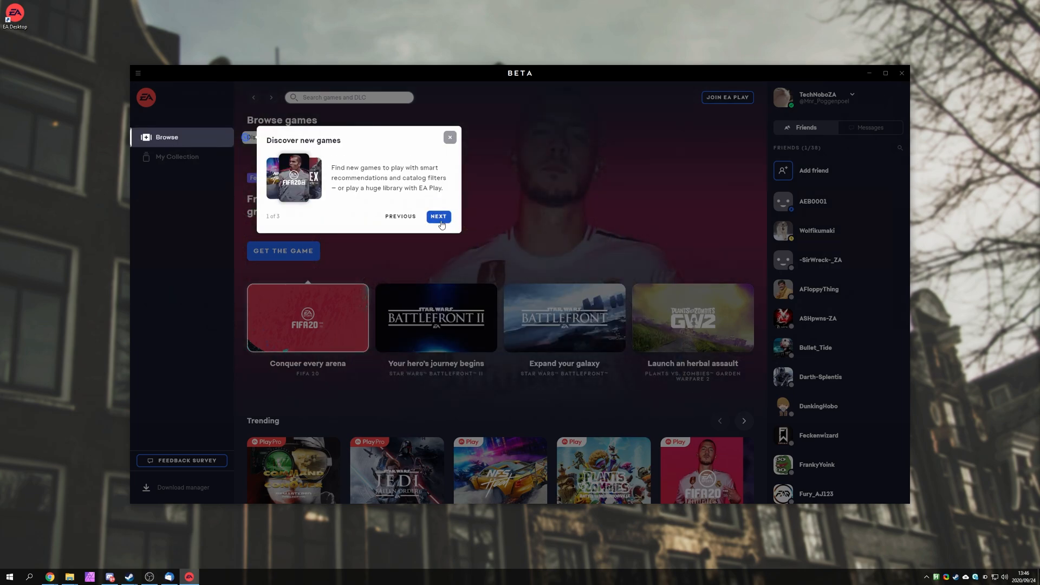
pyautogui.click(437, 216)
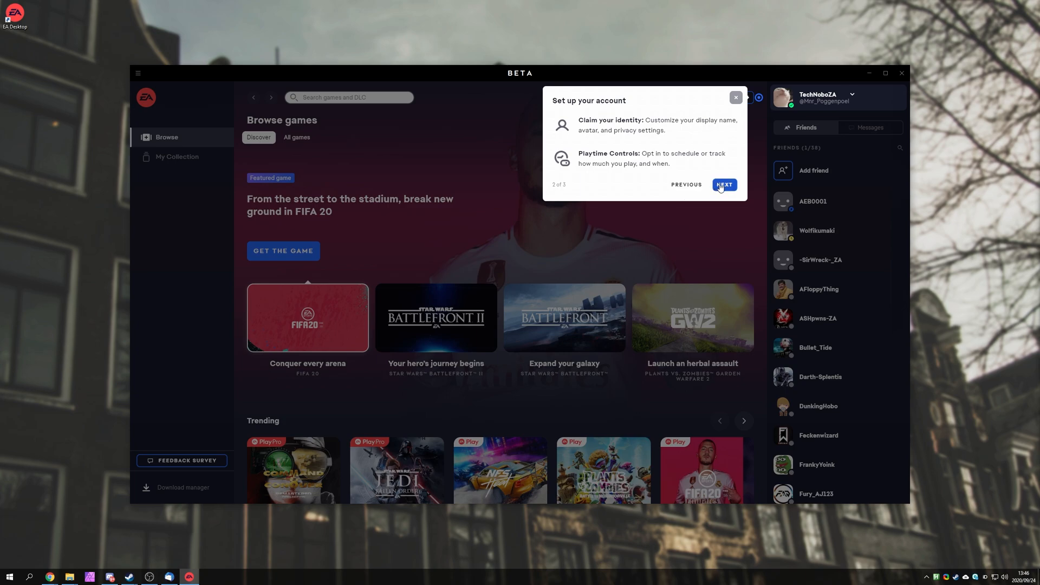
pyautogui.click(736, 97)
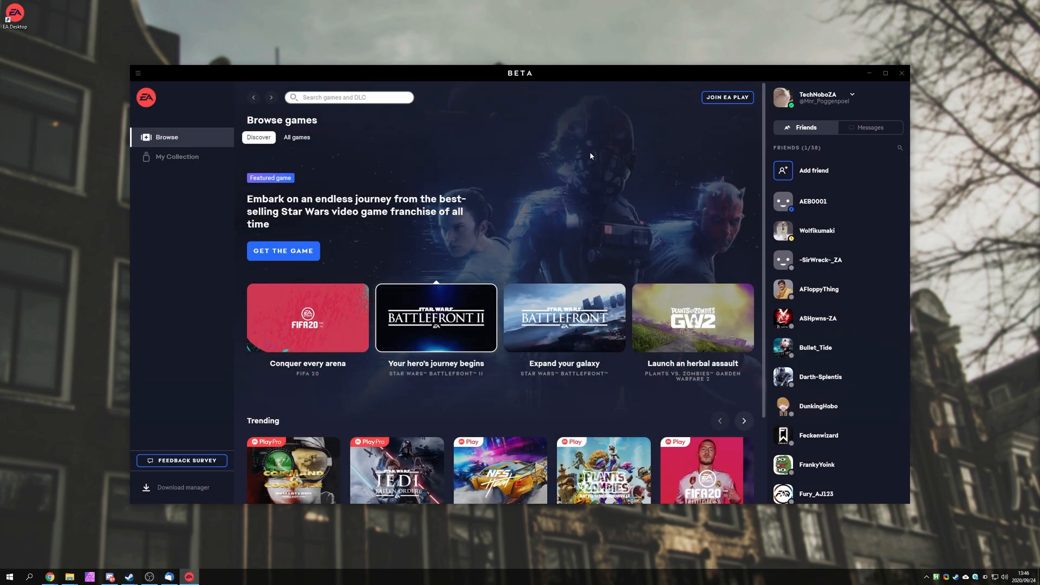
pyautogui.scroll(-3)
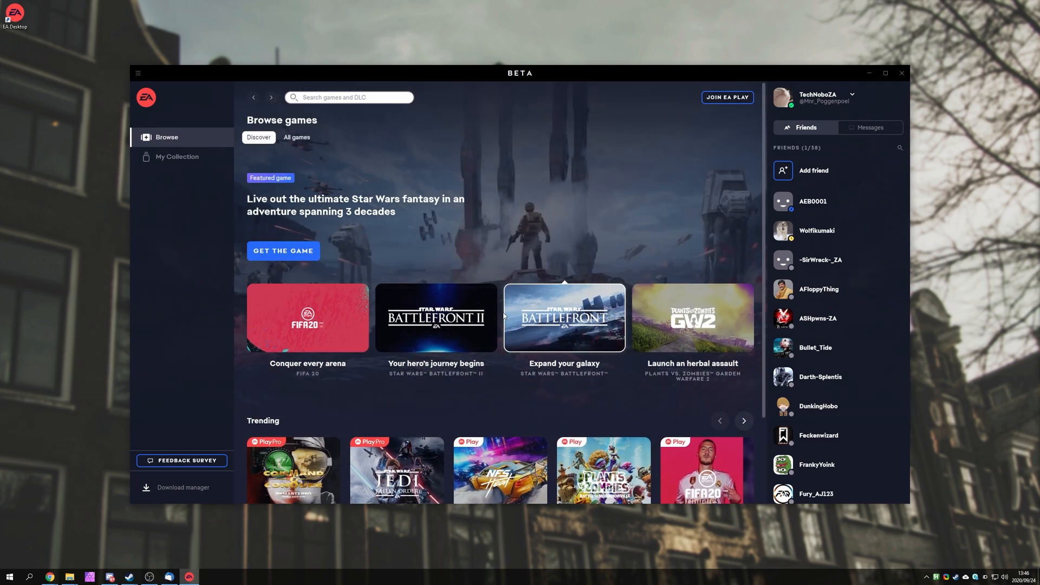
pyautogui.scroll(-3)
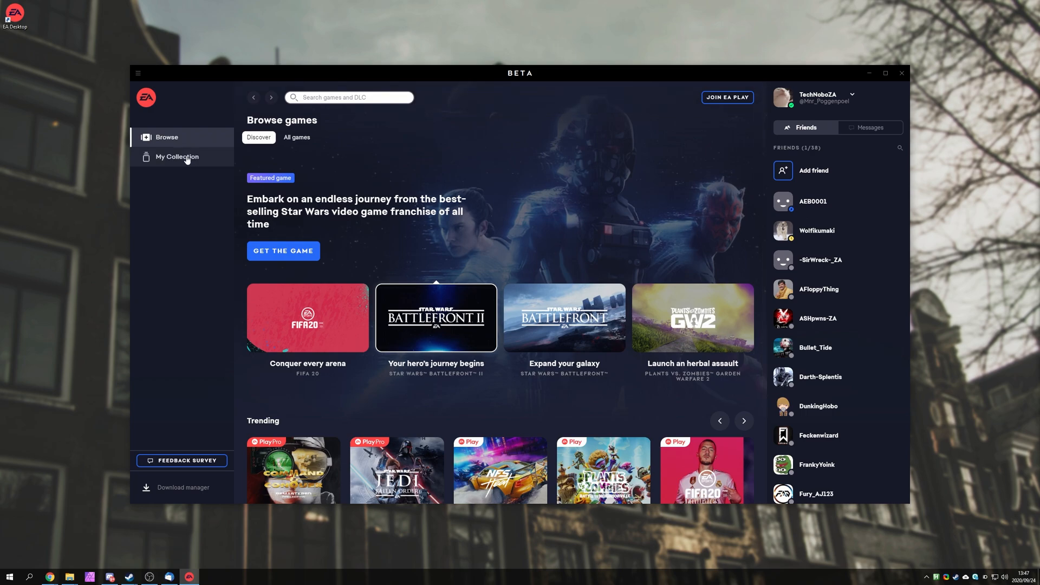
# View My Collection, the Messages panel and the EA Play membership offer, then return to Browse
pyautogui.click(178, 156)
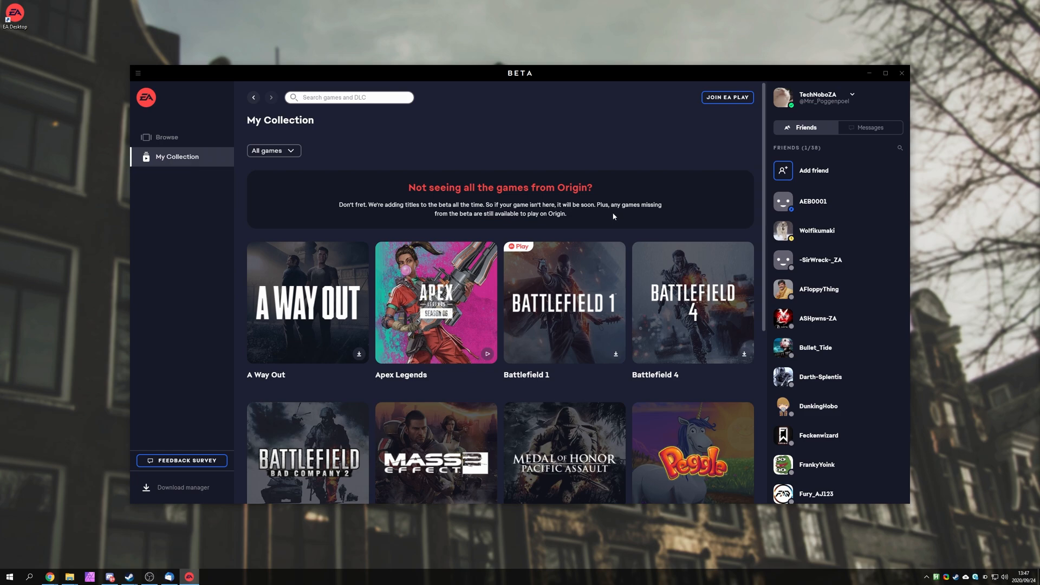
pyautogui.scroll(-3)
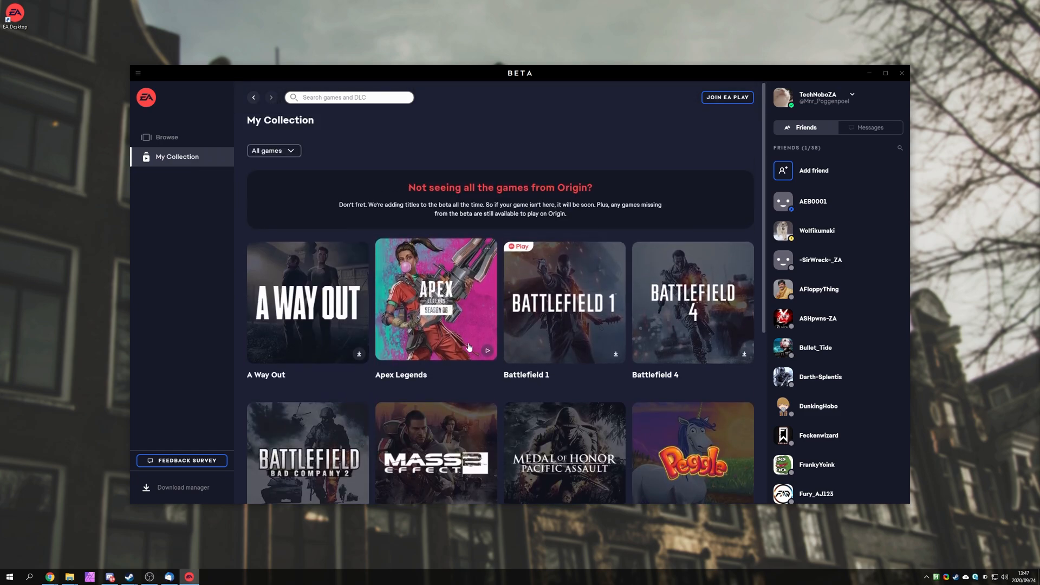
pyautogui.moveTo(567, 254)
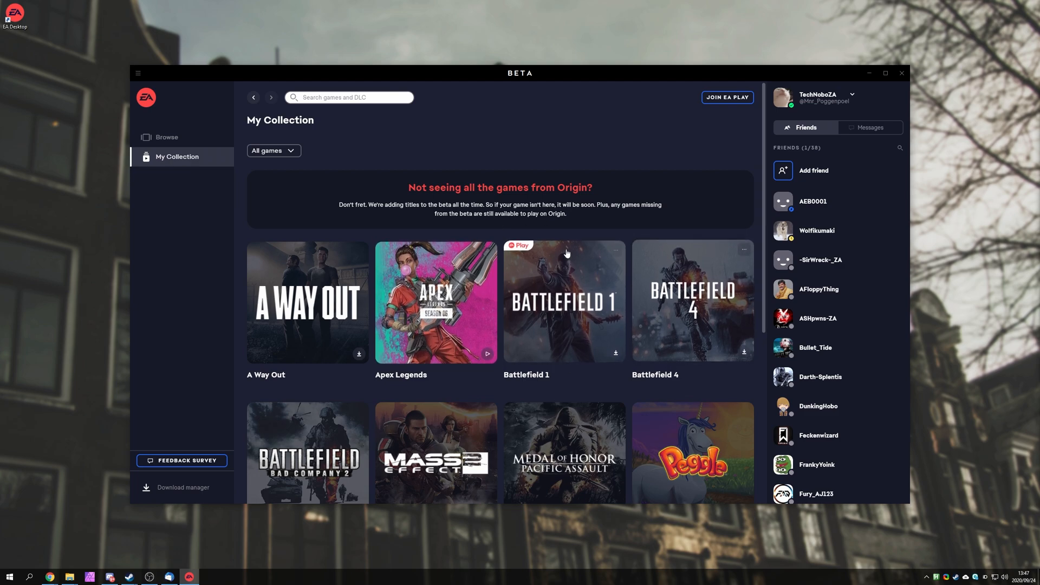
pyautogui.click(871, 128)
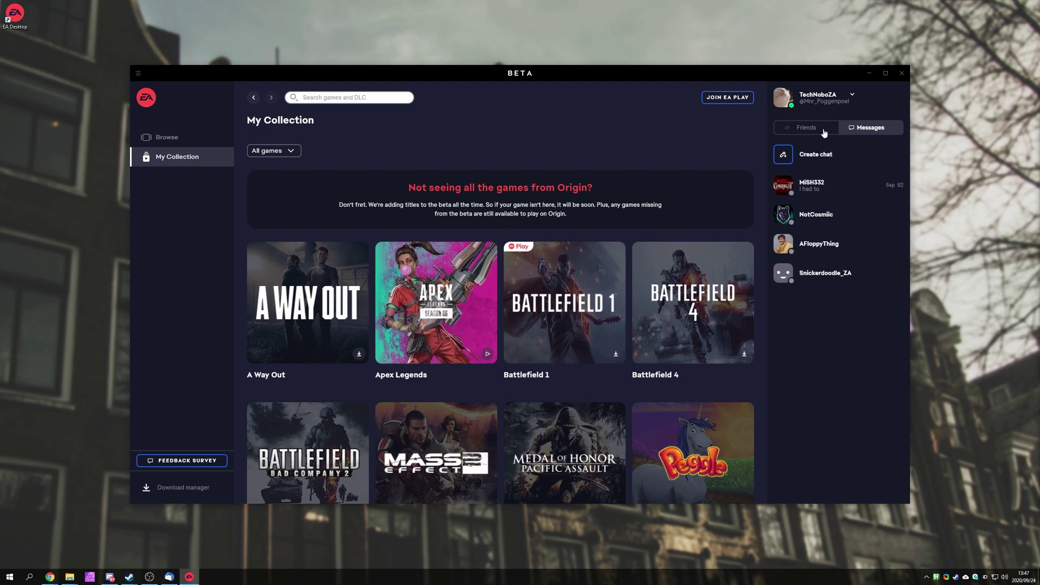
pyautogui.click(806, 128)
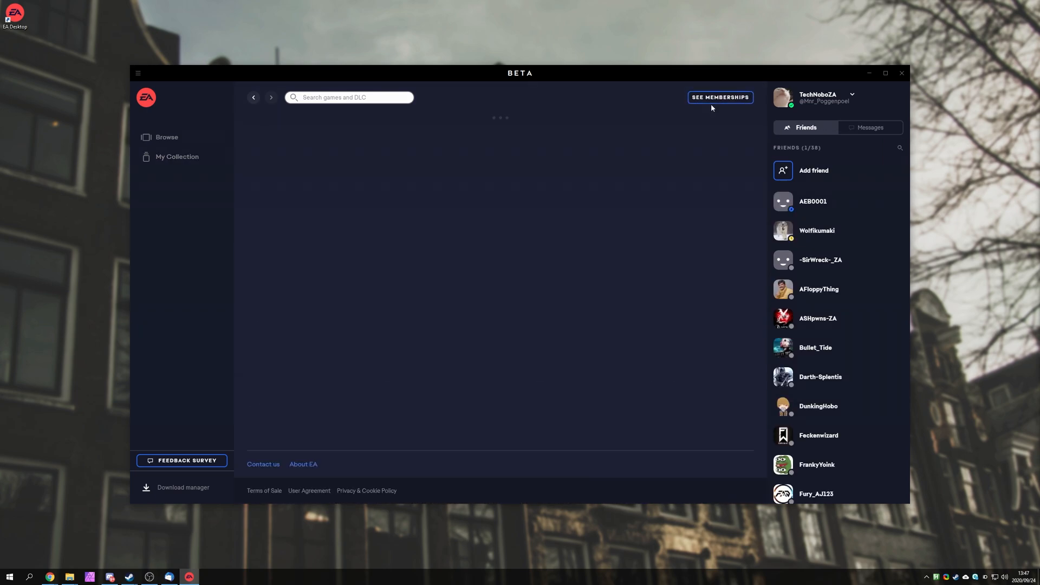
pyautogui.click(721, 97)
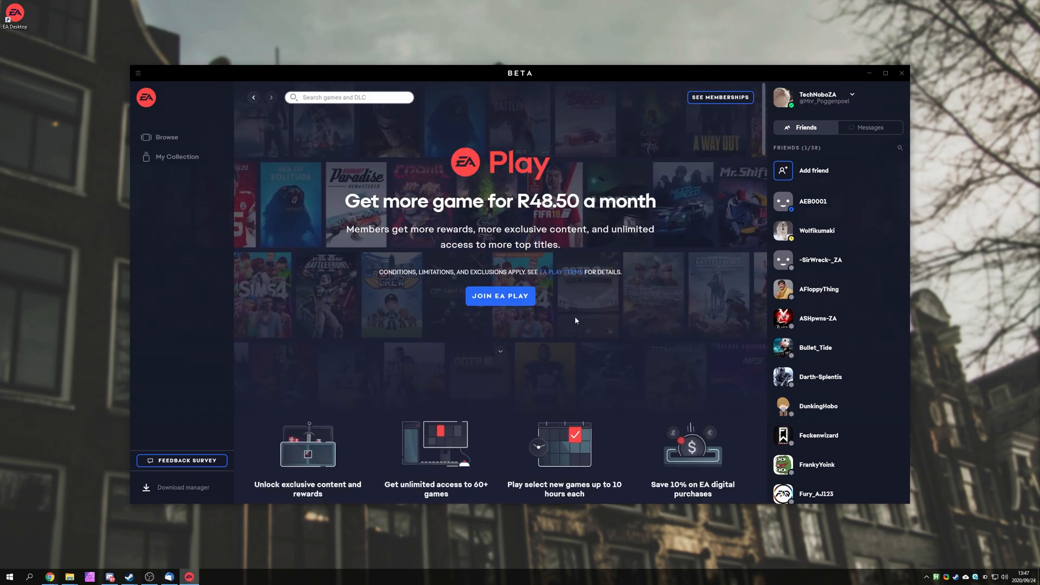
pyautogui.click(167, 137)
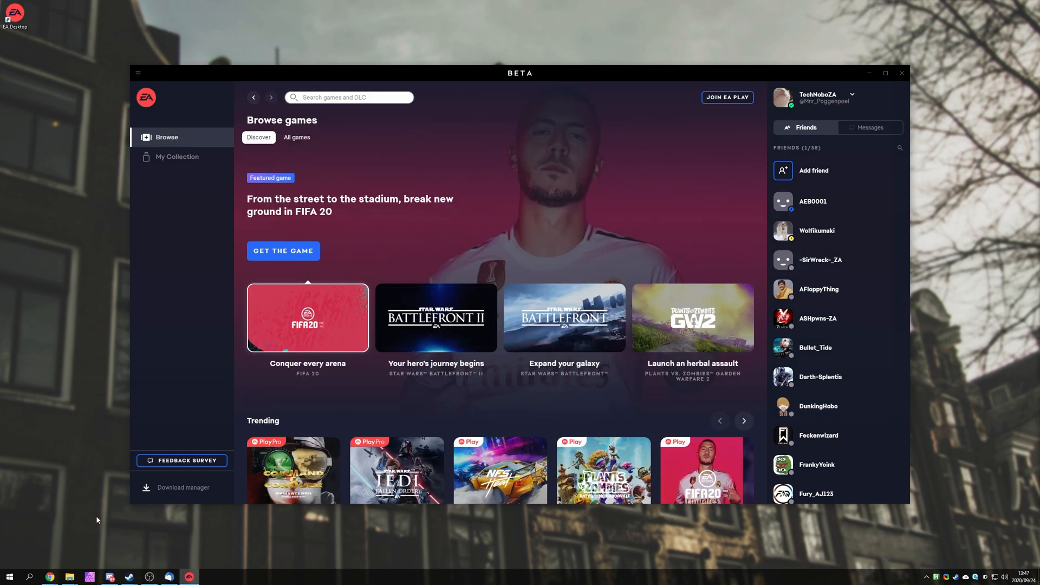
# View the app settings from the hamburger menu and dismiss Origin's cannot-launch warning
pyautogui.click(139, 74)
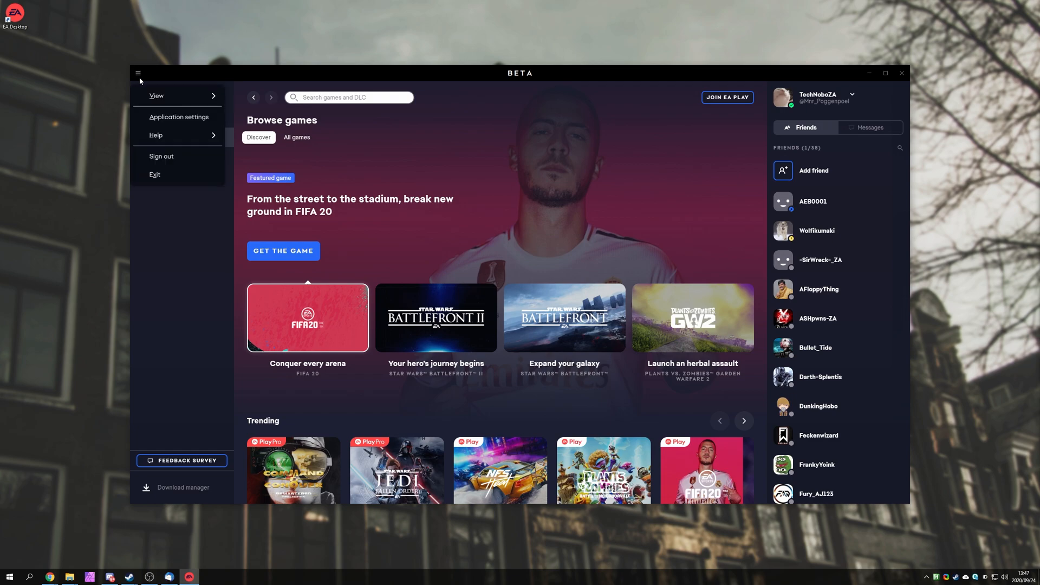
pyautogui.click(179, 117)
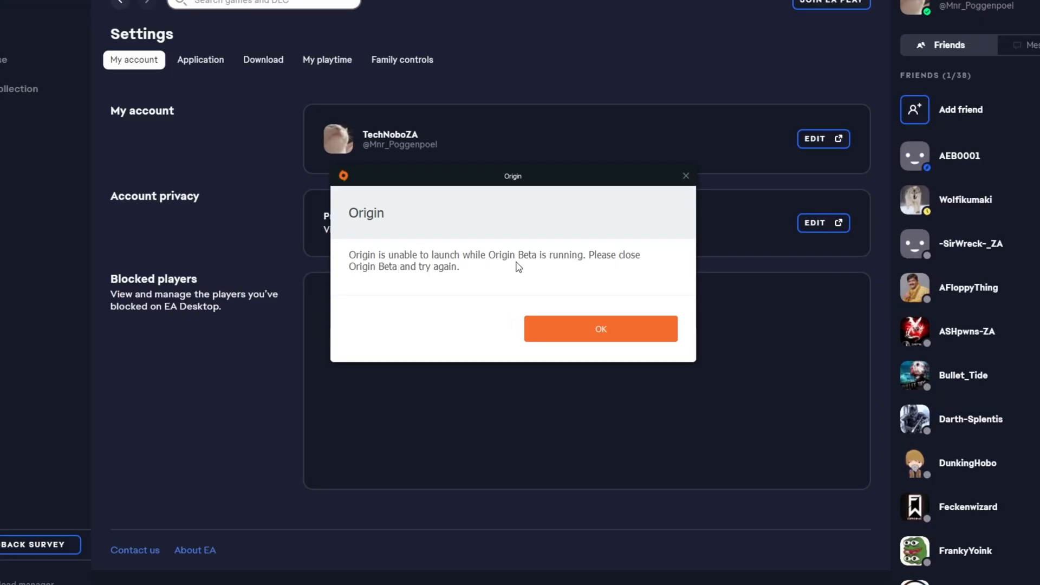
pyautogui.moveTo(425, 279)
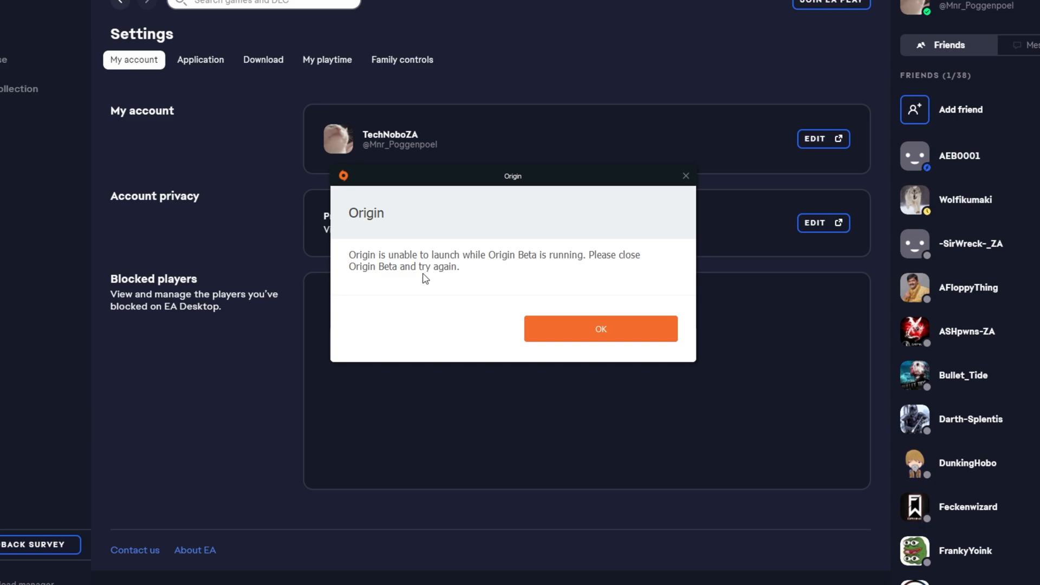
pyautogui.click(600, 329)
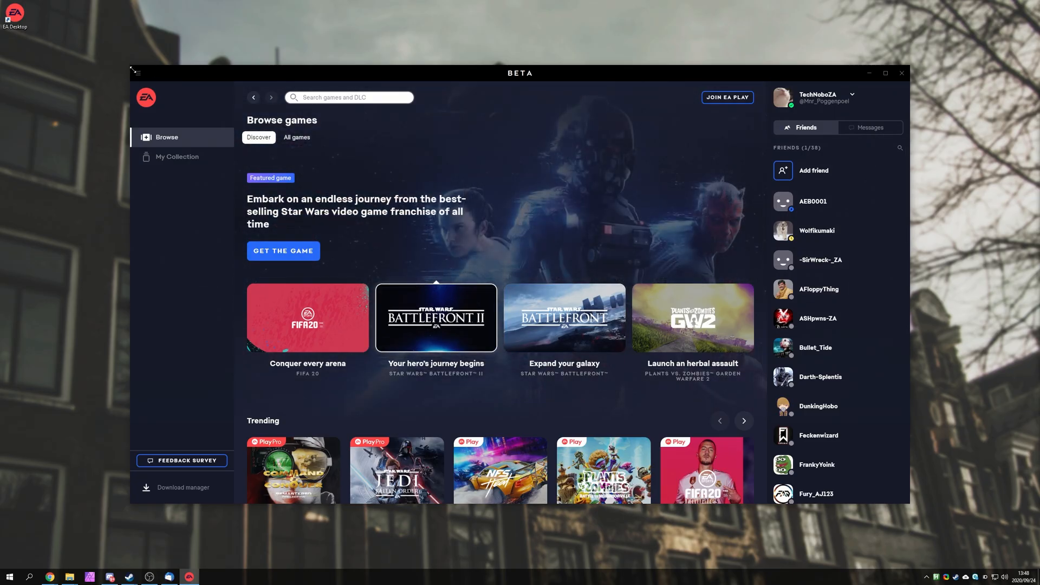
# Exit EA Desktop completely from the hamburger menu
pyautogui.click(138, 71)
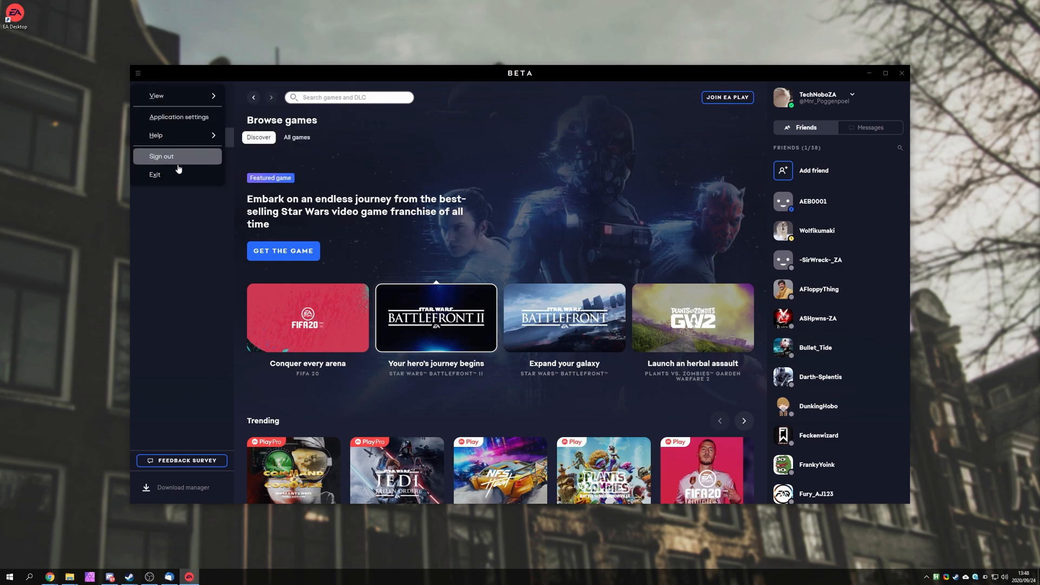
pyautogui.moveTo(155, 175)
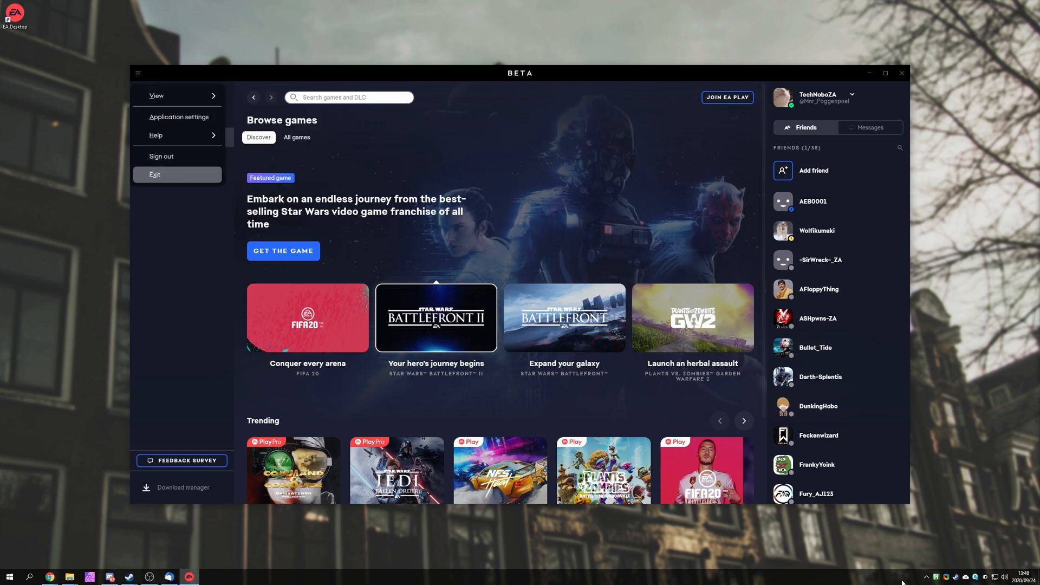
pyautogui.click(927, 576)
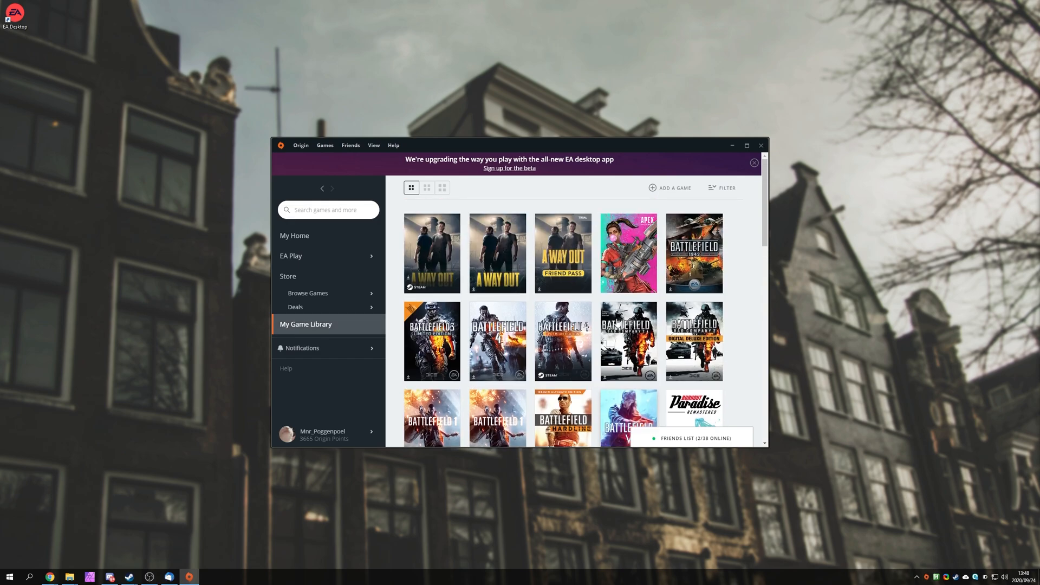
# Browse down the Origin game library and accept the EA Desktop rename notice with Let's Go
pyautogui.scroll(-3)
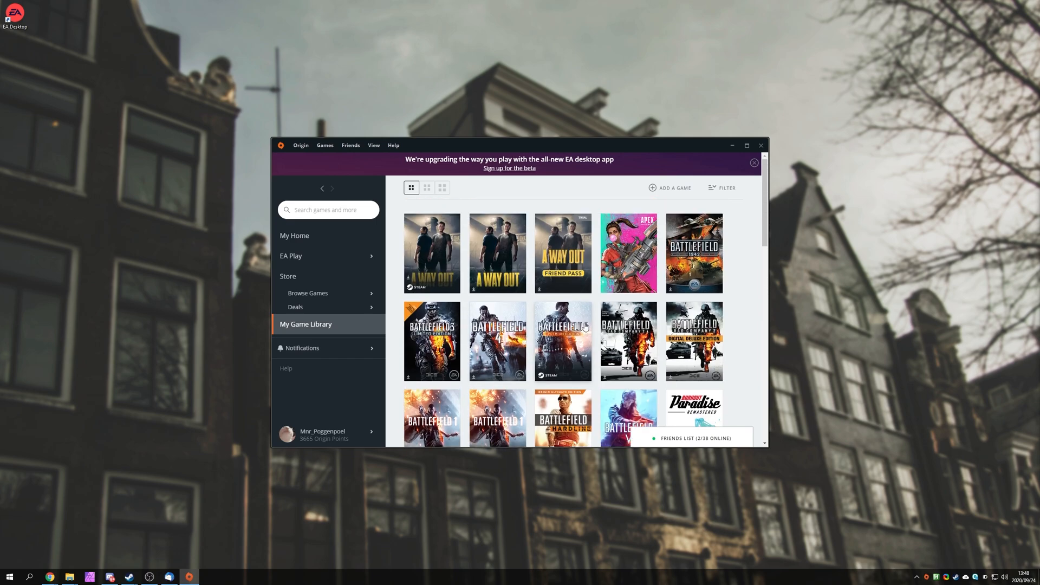
pyautogui.scroll(-3)
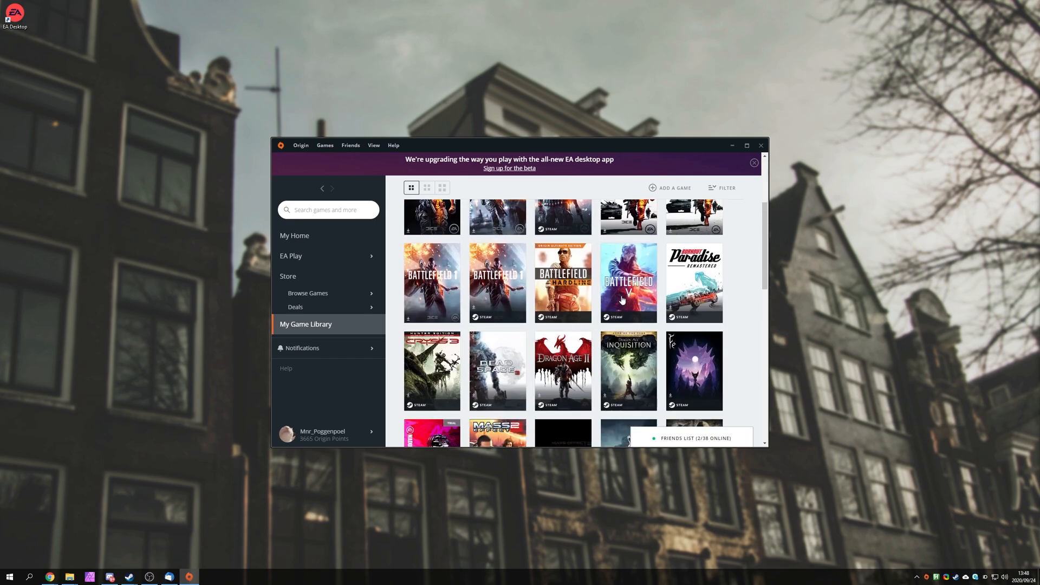
pyautogui.scroll(-3)
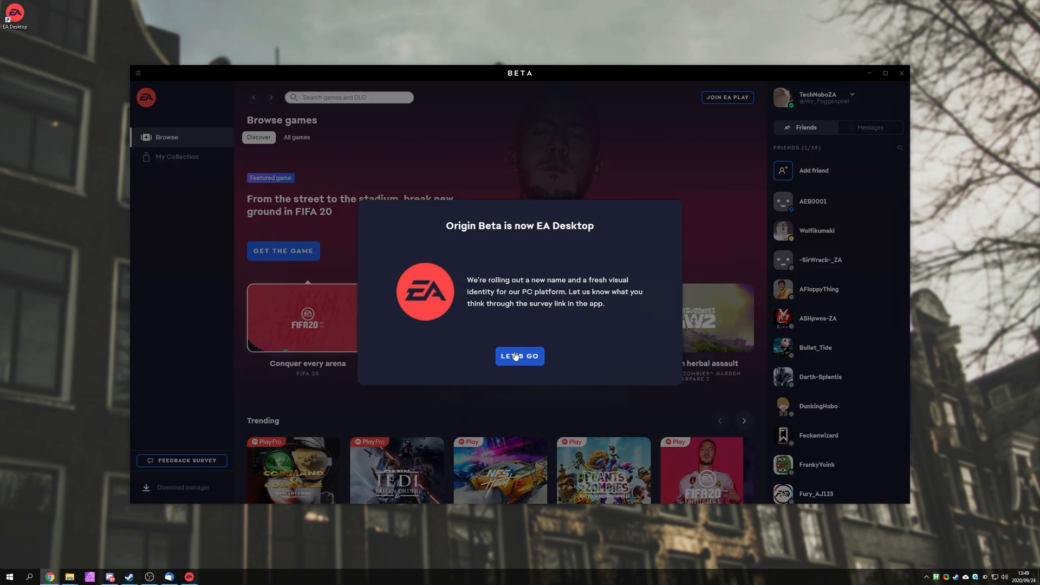
pyautogui.click(520, 356)
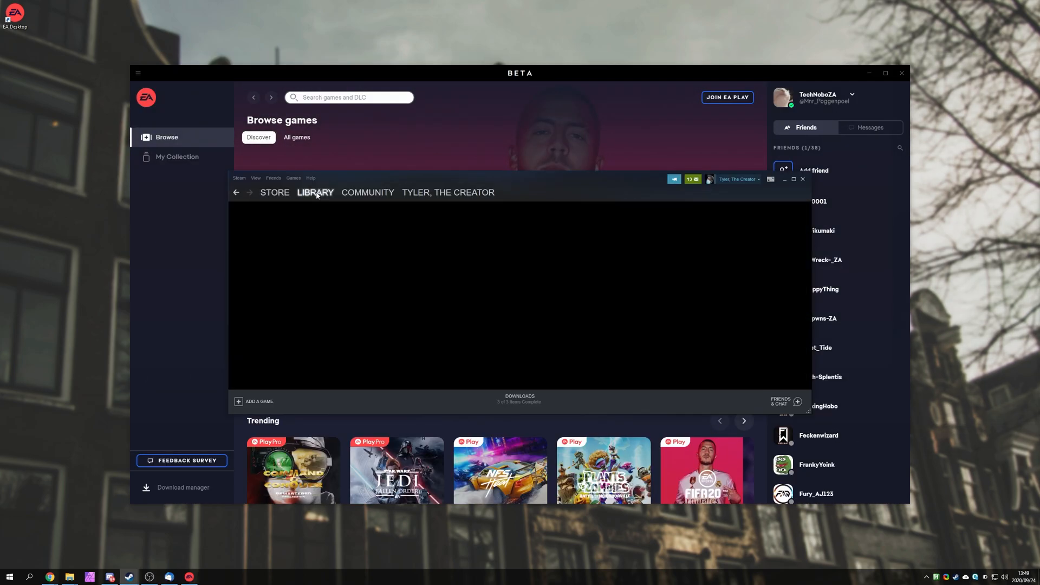
# Launch Need for Speed Heat from the Steam library and dismiss the 'close Origin Beta first' error
pyautogui.click(315, 193)
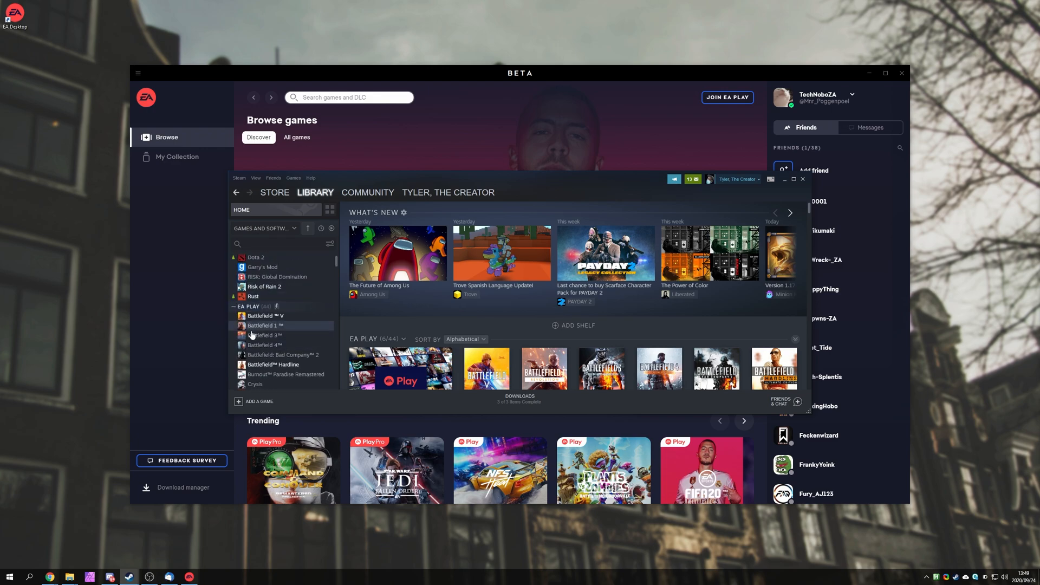
pyautogui.scroll(-3)
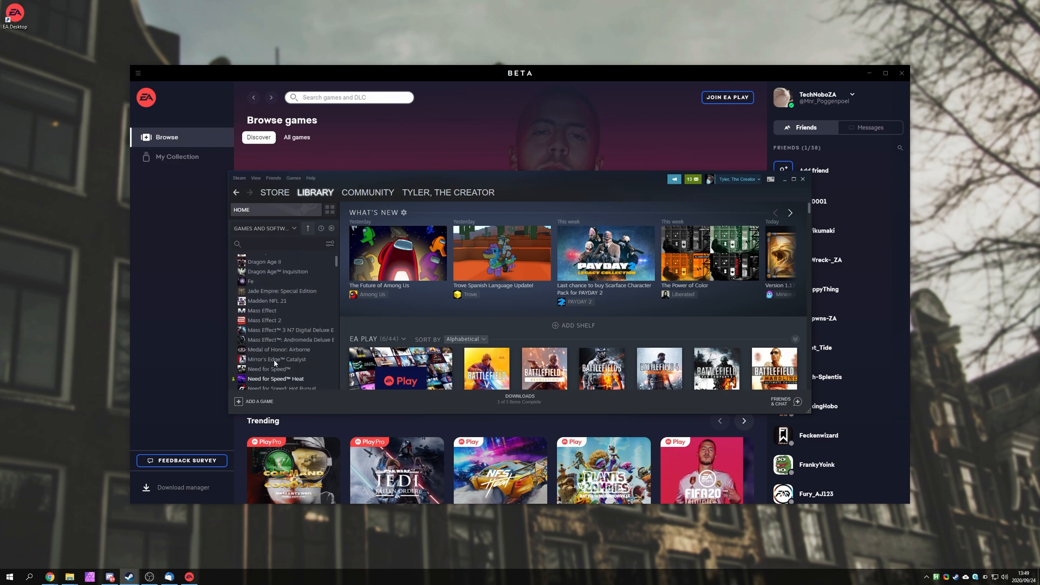
pyautogui.click(275, 378)
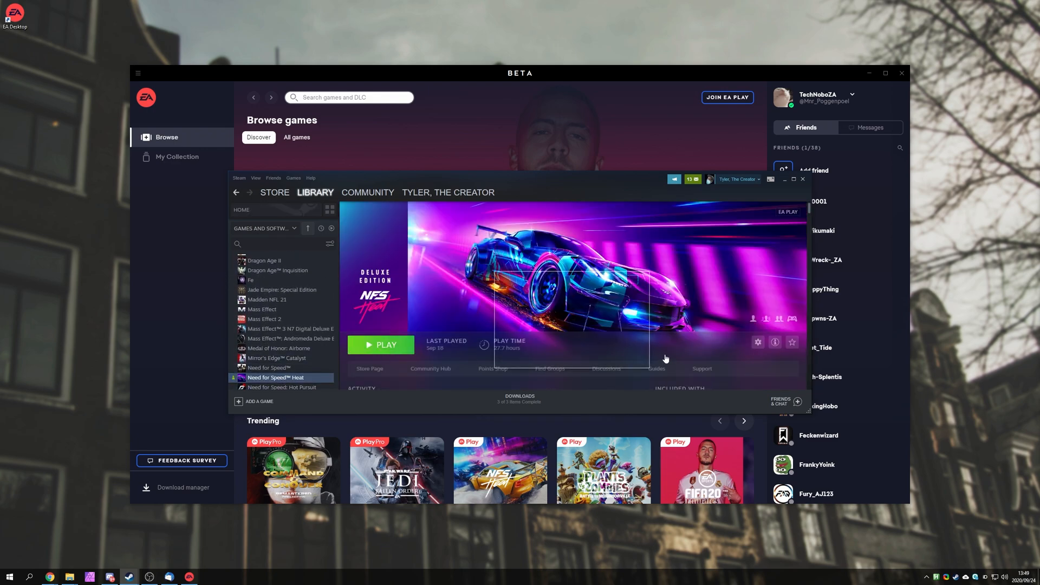
pyautogui.click(381, 345)
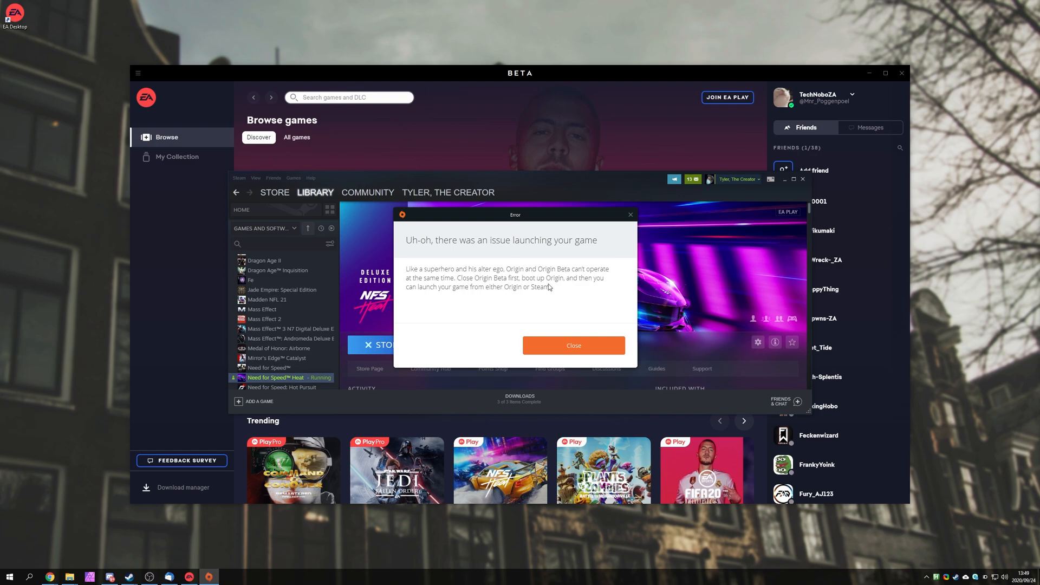
pyautogui.moveTo(503, 298)
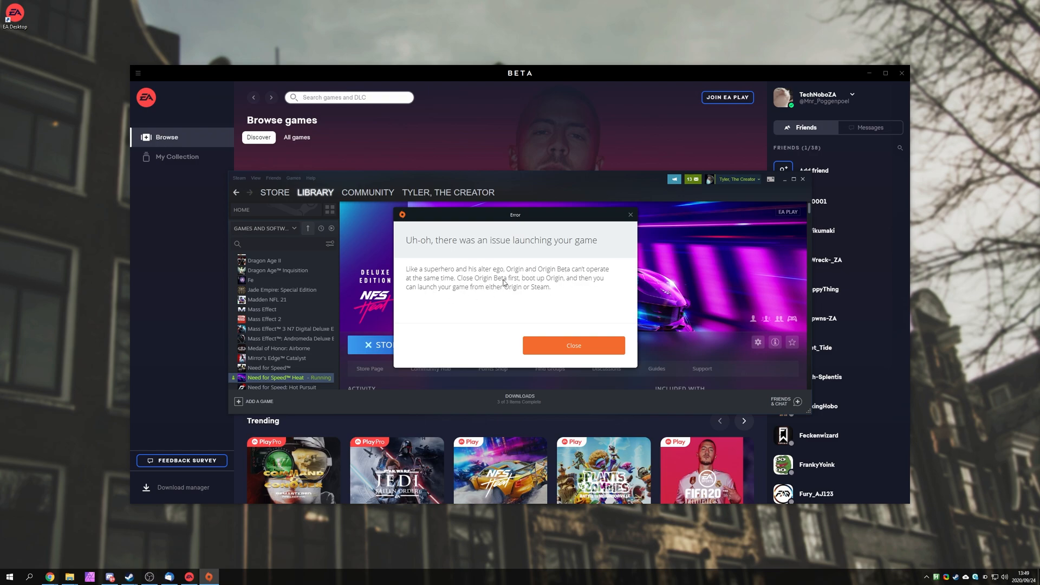
pyautogui.moveTo(569, 287)
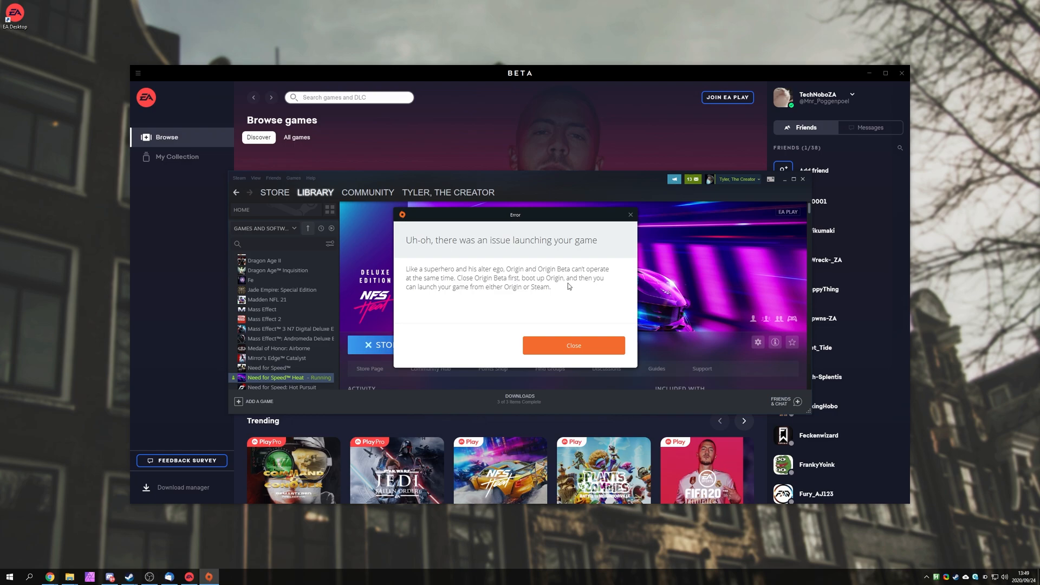
pyautogui.moveTo(524, 294)
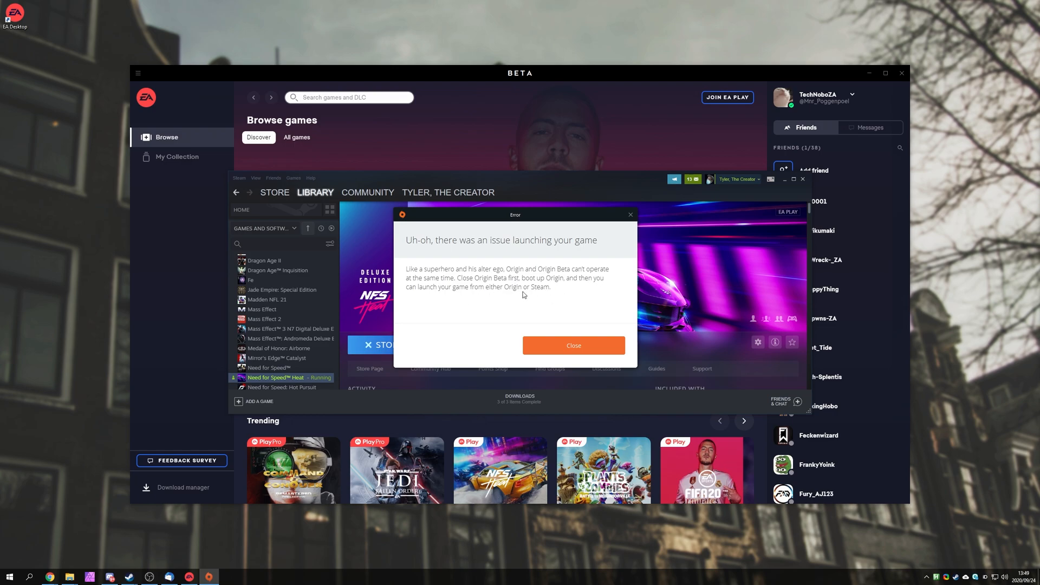
pyautogui.click(575, 346)
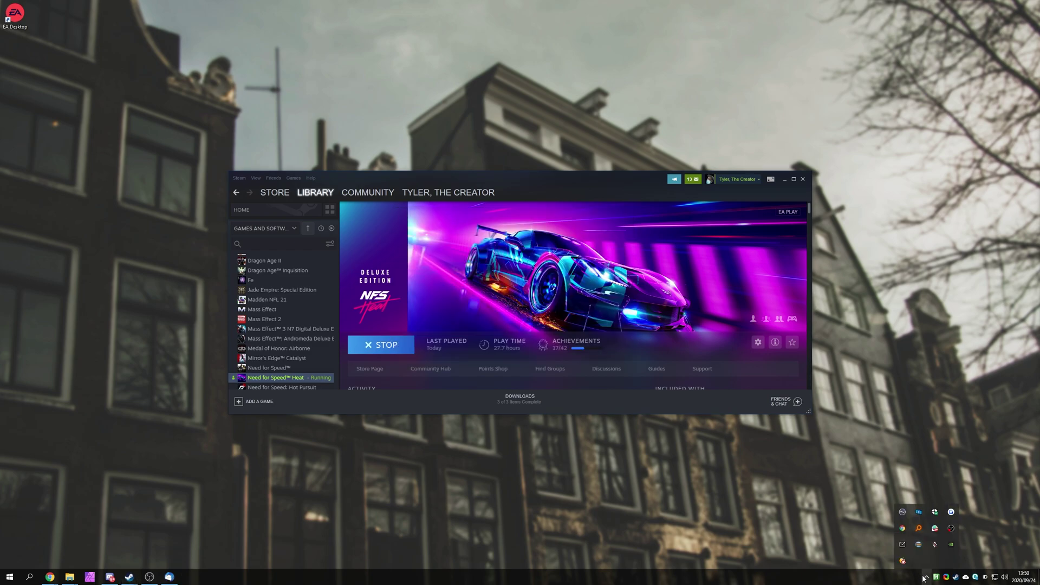
pyautogui.moveTo(406, 351)
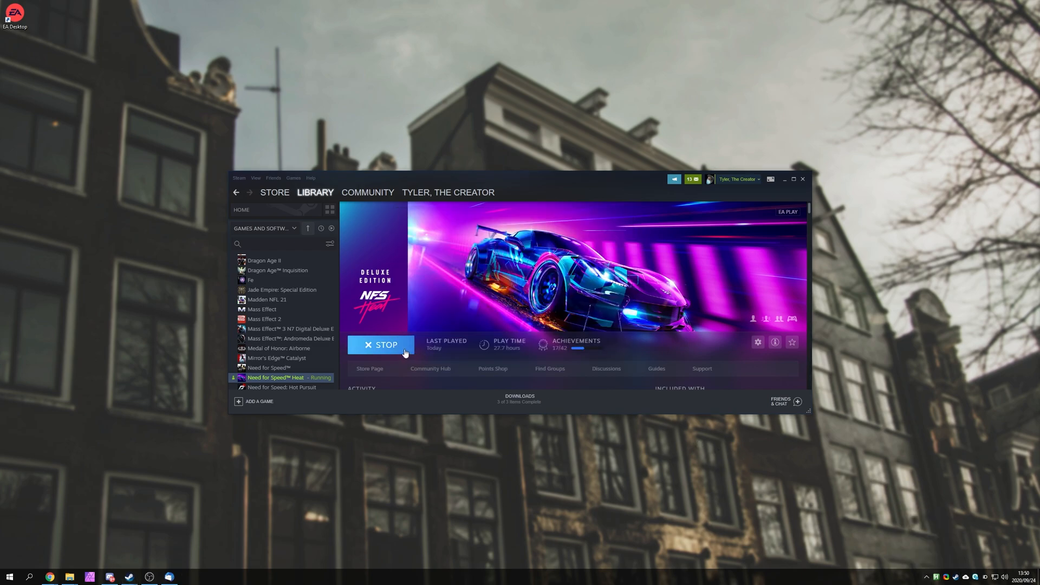
# Stop the failed launch in Steam so the game restarts through the old Origin client
pyautogui.click(382, 345)
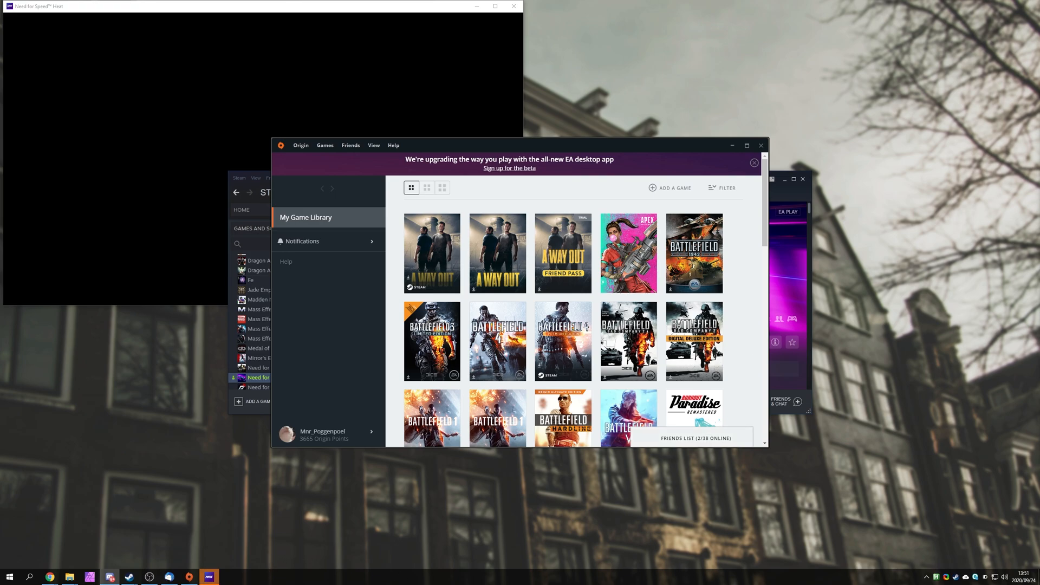
pyautogui.rightClick(210, 577)
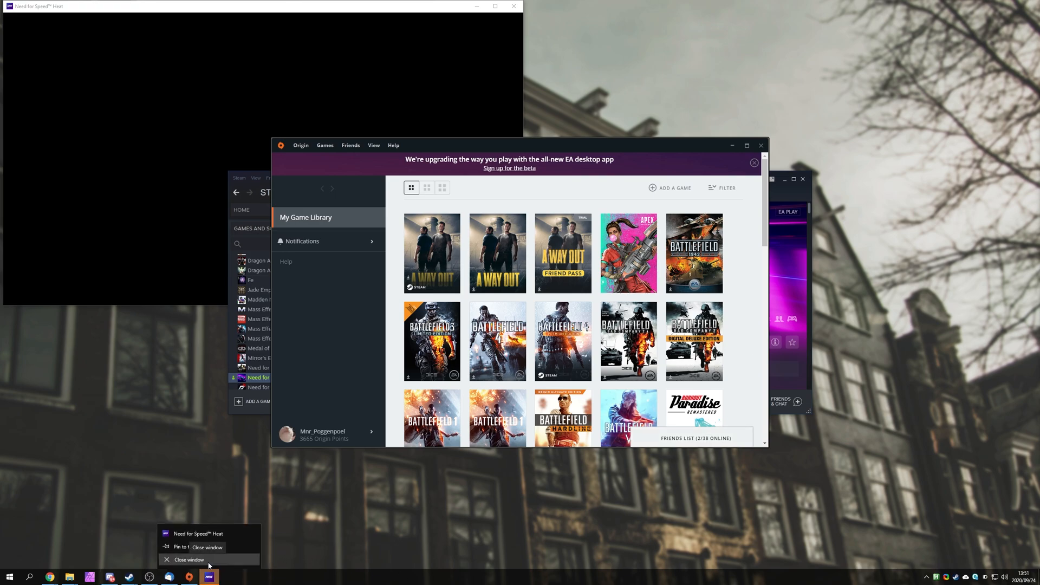